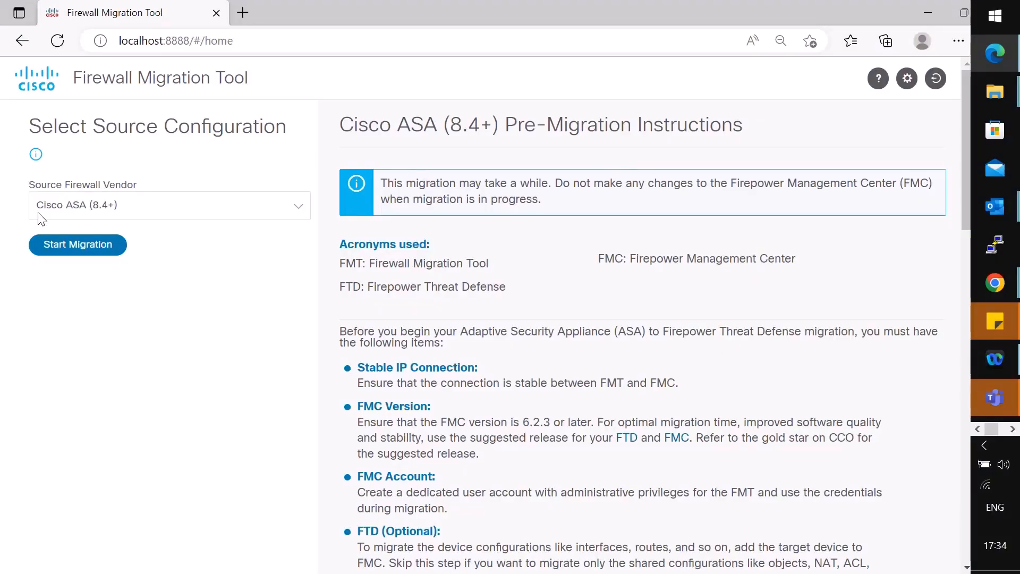
Select Fortinet (5.0+) from the Source Firewall Vendor list
left_click(169, 205)
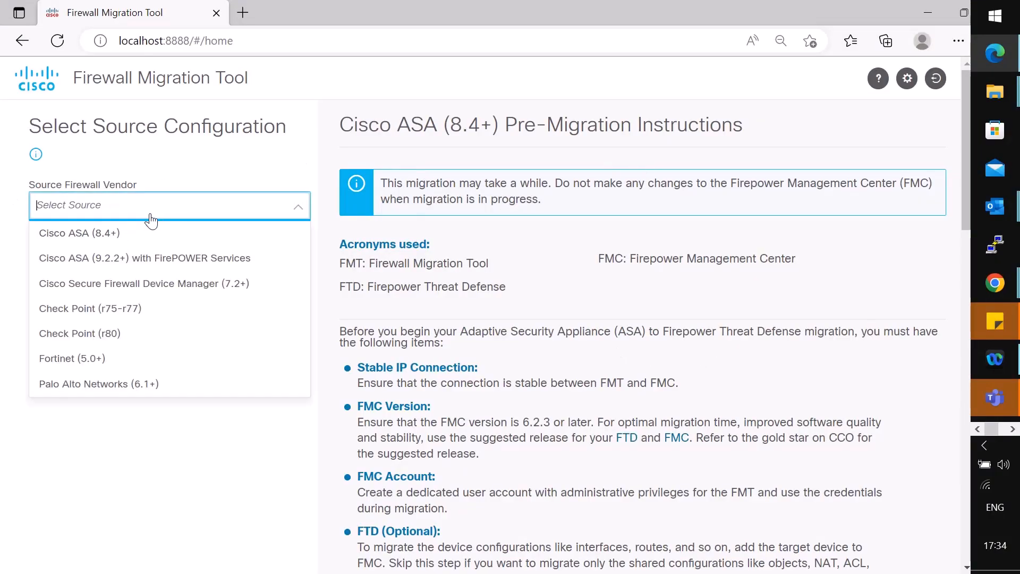
mouse_move(165, 336)
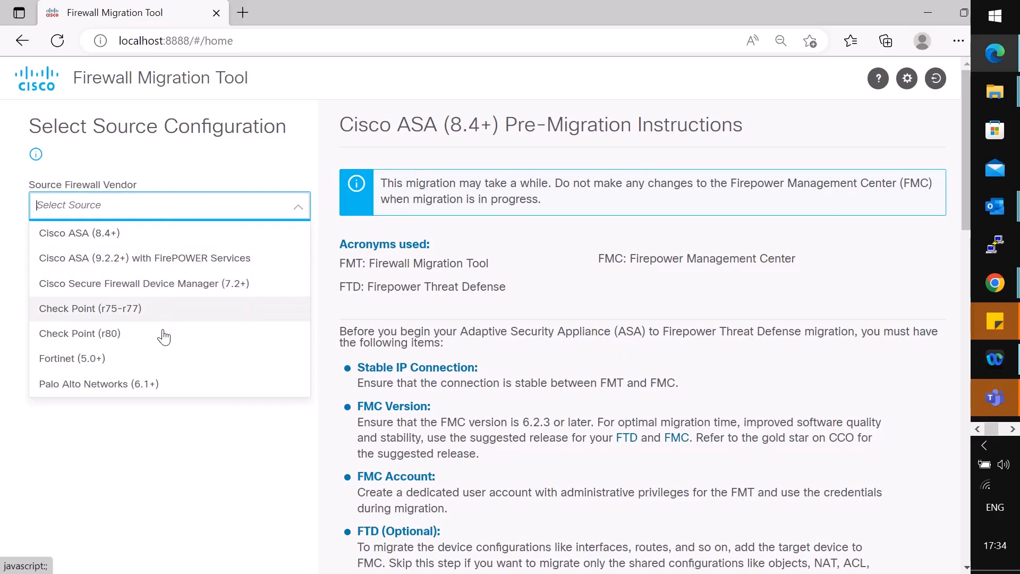
mouse_move(163, 357)
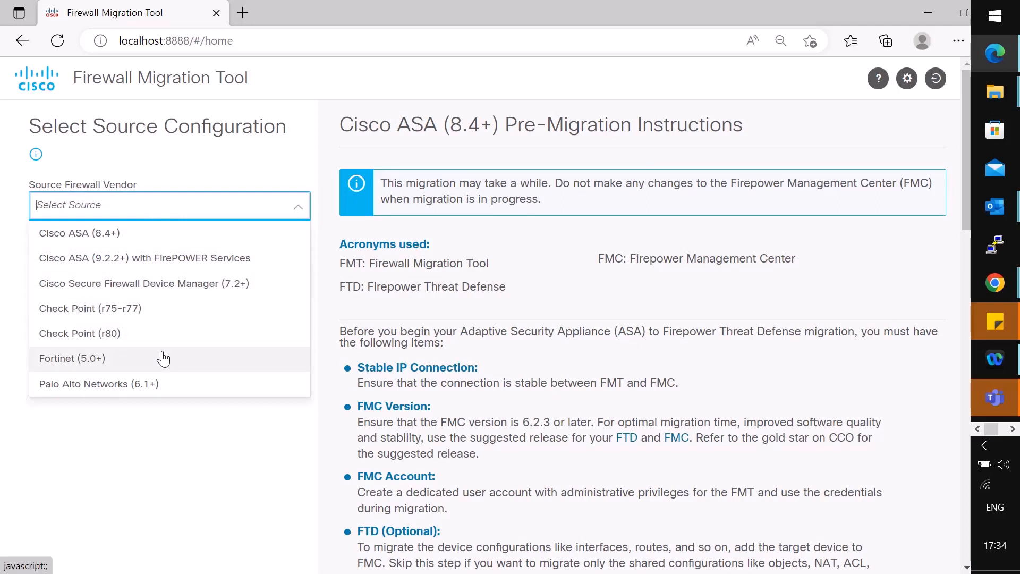
left_click(72, 358)
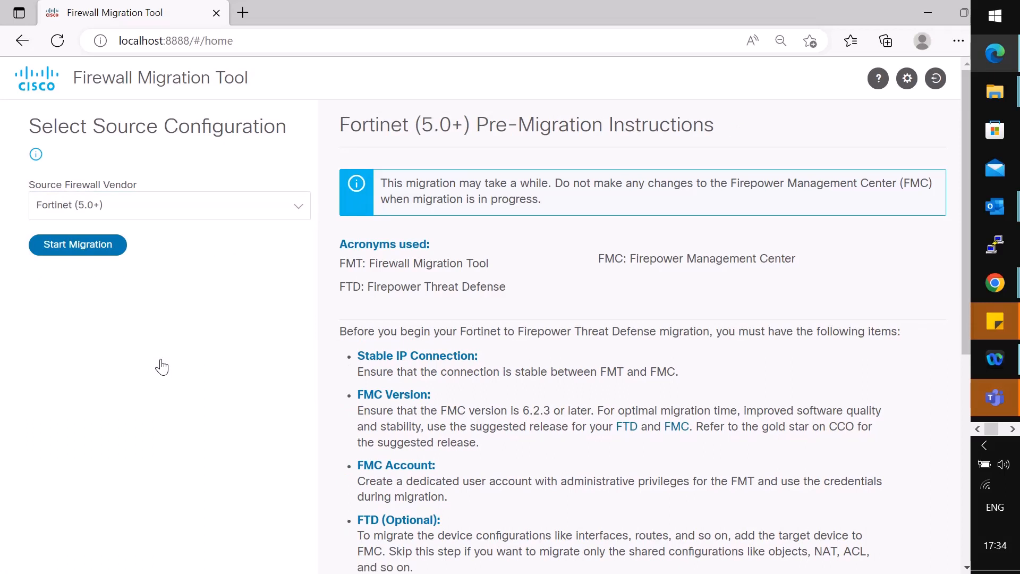
mouse_move(151, 368)
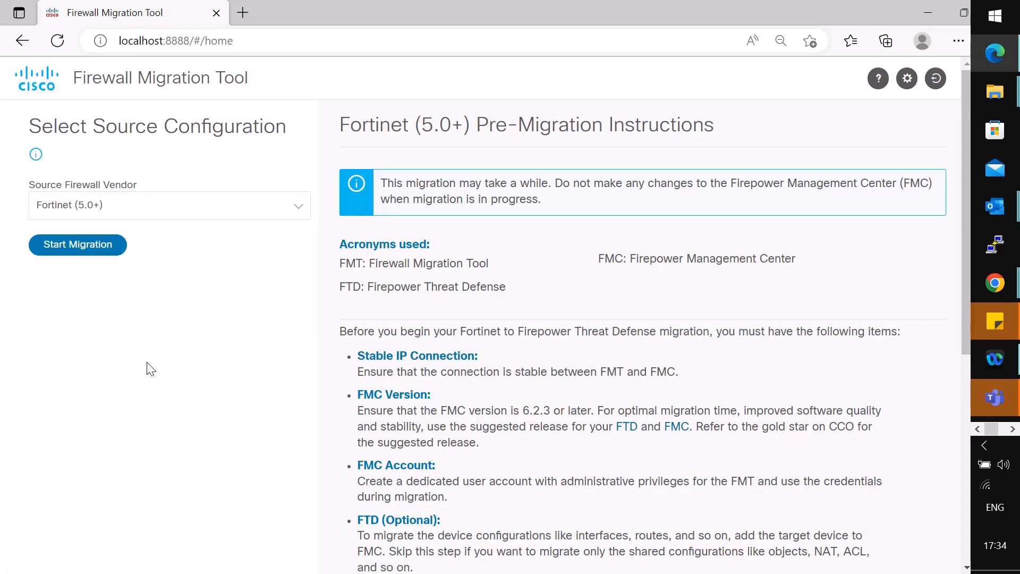
Start the migration and upload FortiGate-Variation_Global.conf for parsing
left_click(77, 244)
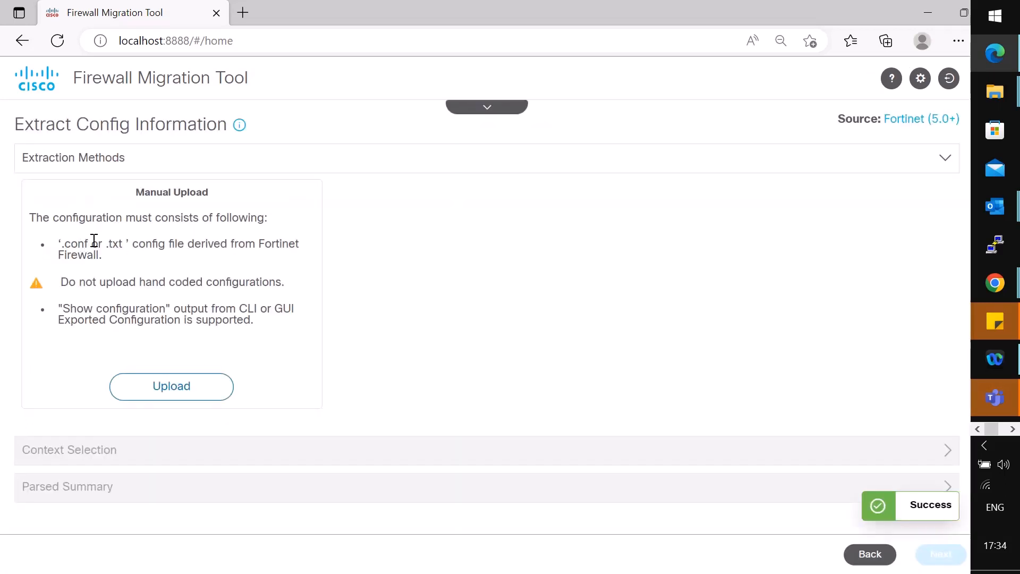
mouse_move(540, 351)
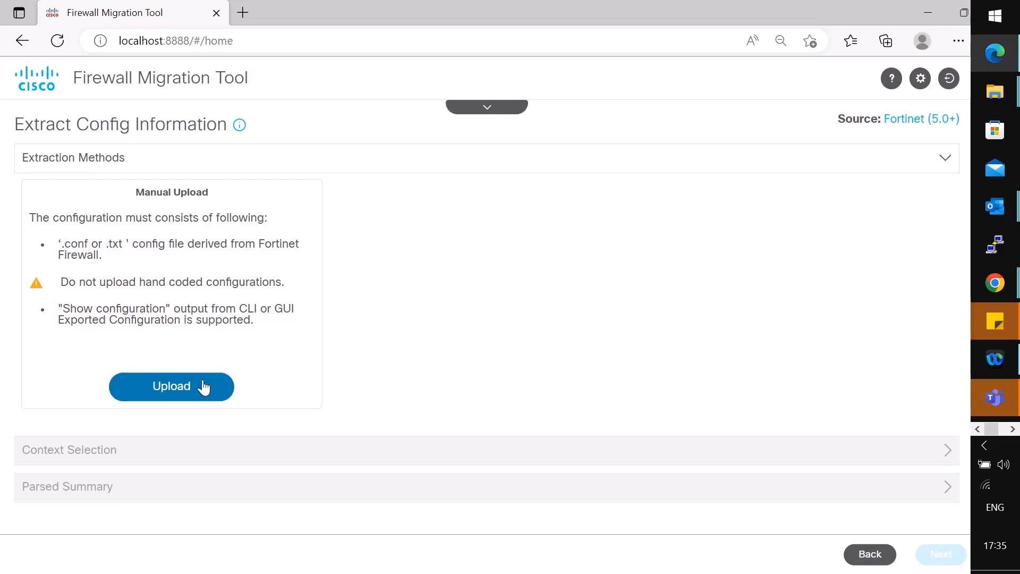
left_click(172, 386)
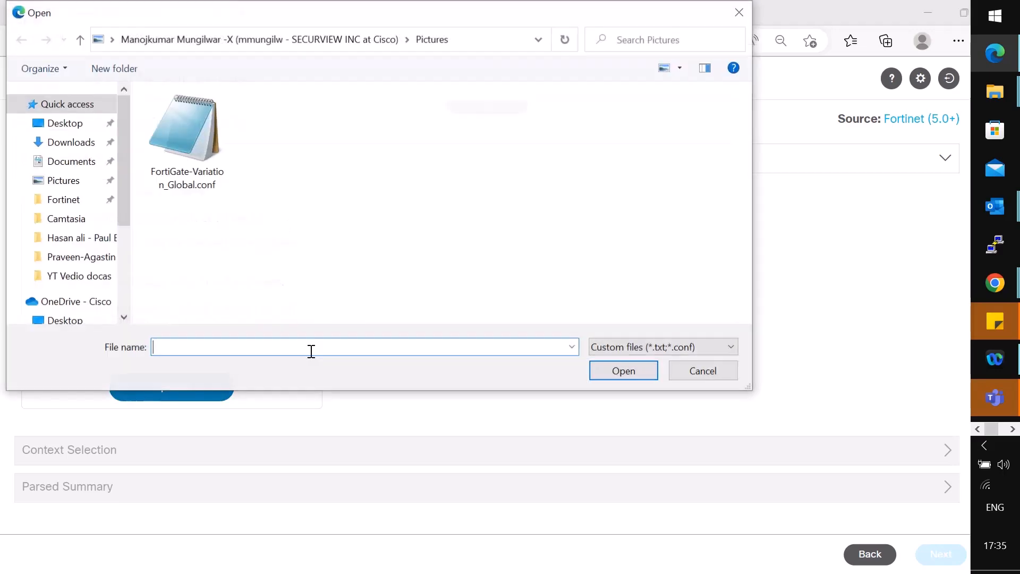
left_click(621, 370)
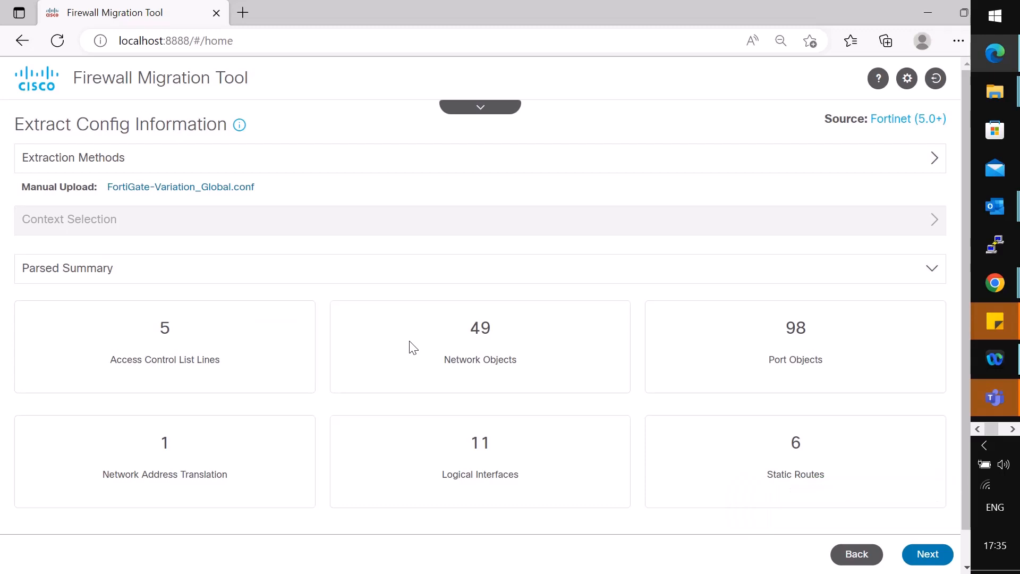
mouse_move(577, 346)
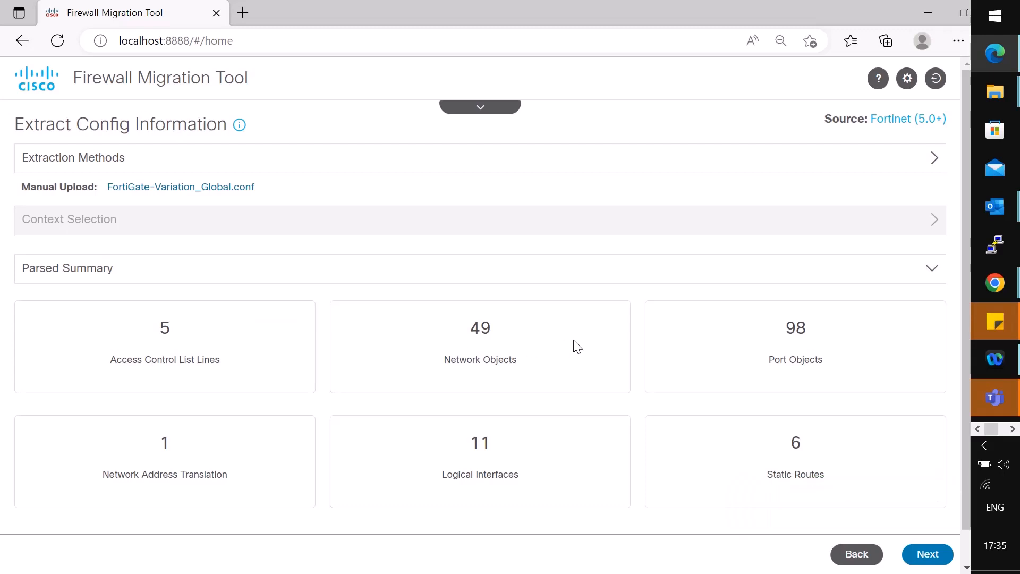
mouse_move(468, 467)
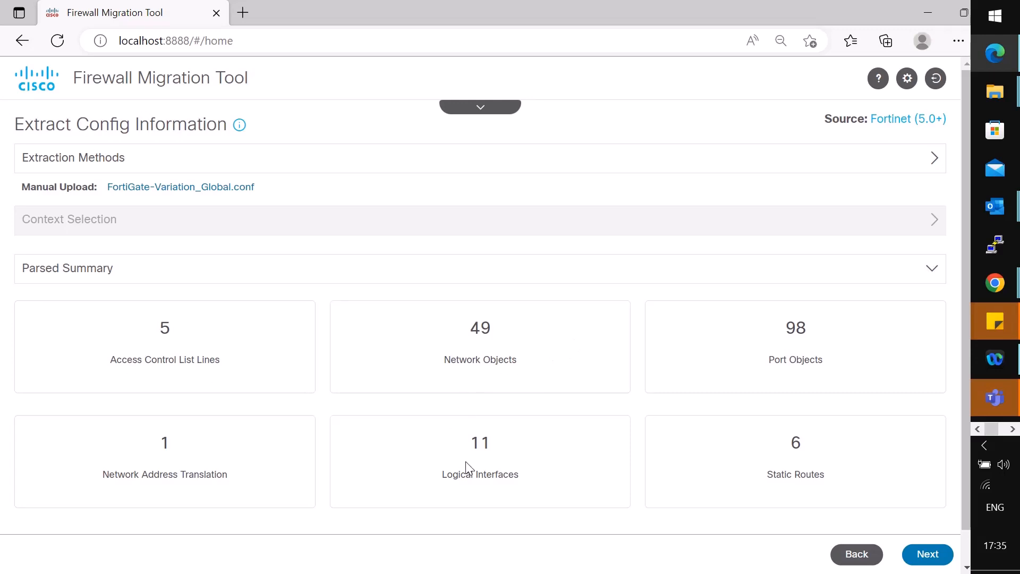
mouse_move(652, 451)
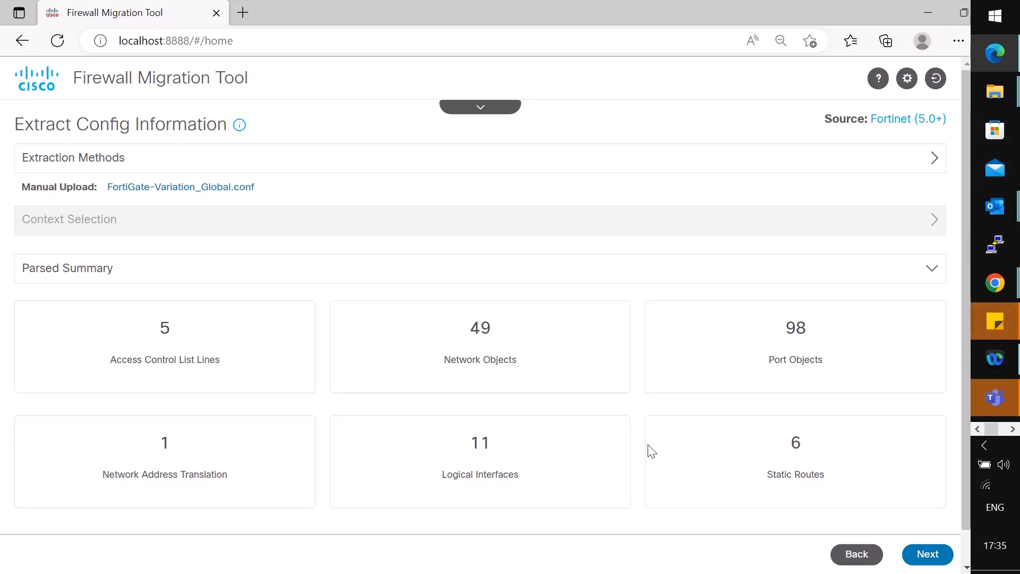
mouse_move(878, 535)
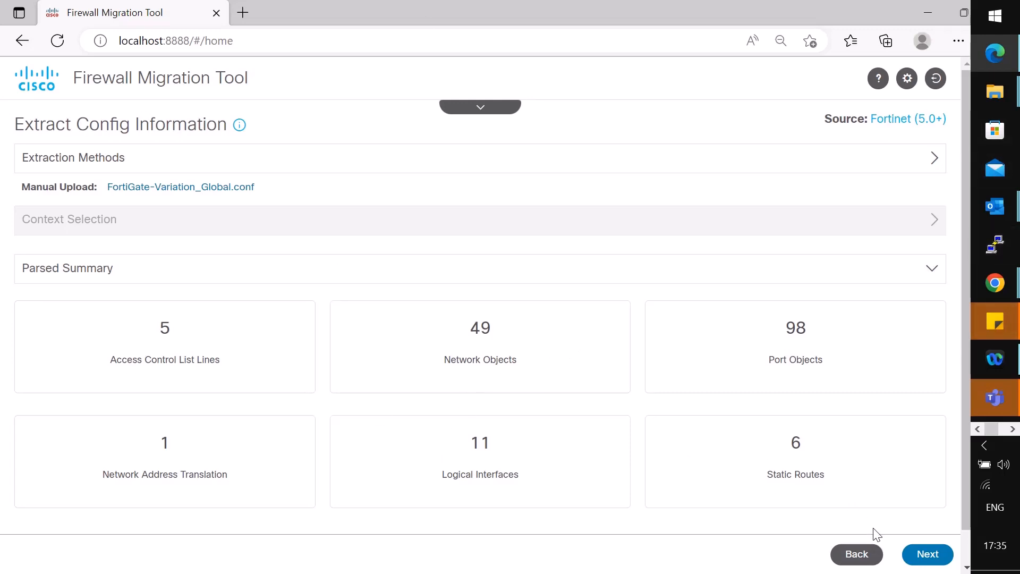
Enter FMC address 10.254.25.63, connect, and fill in the FMC login
left_click(927, 554)
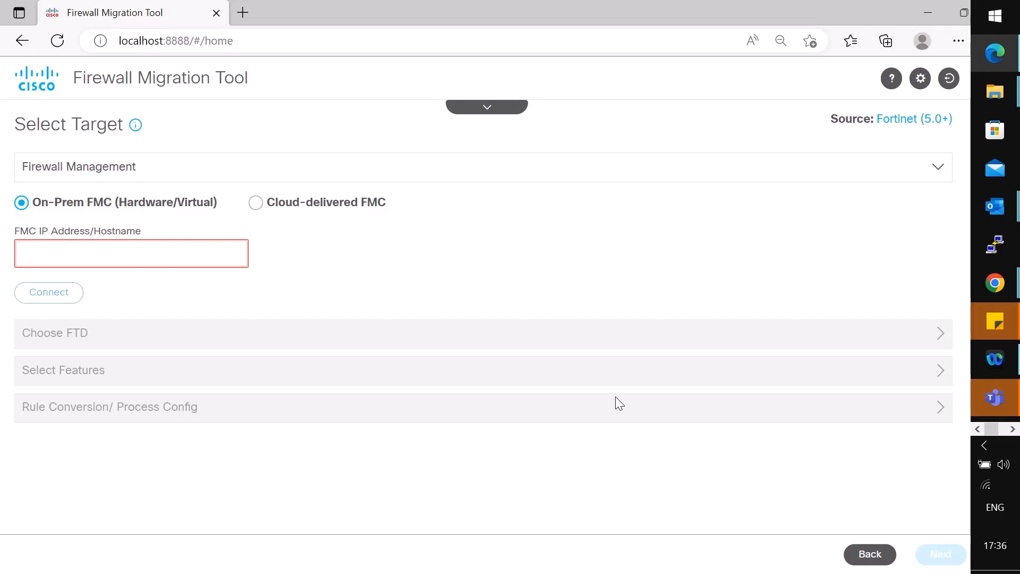
left_click(130, 253)
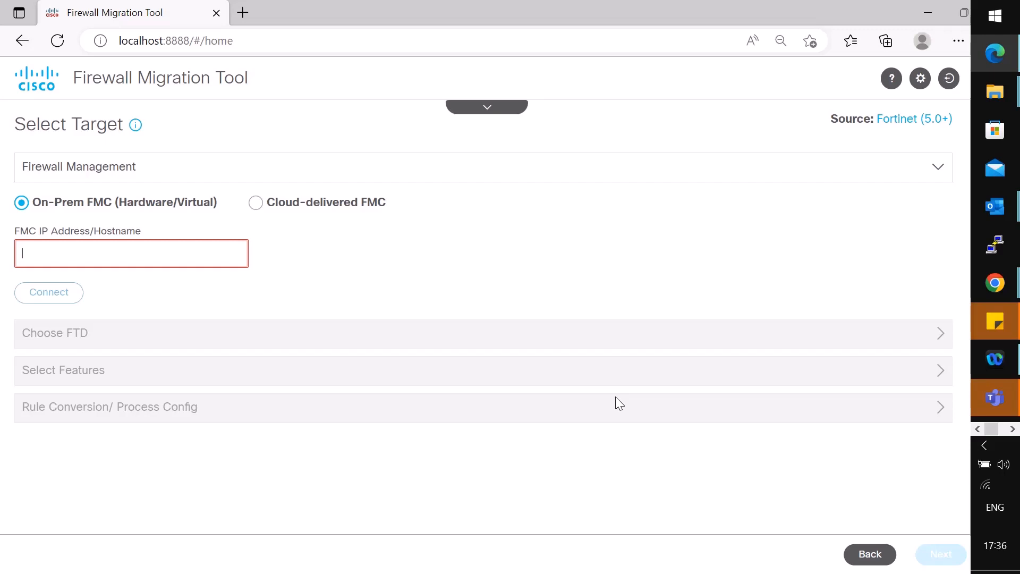
mouse_move(455, 417)
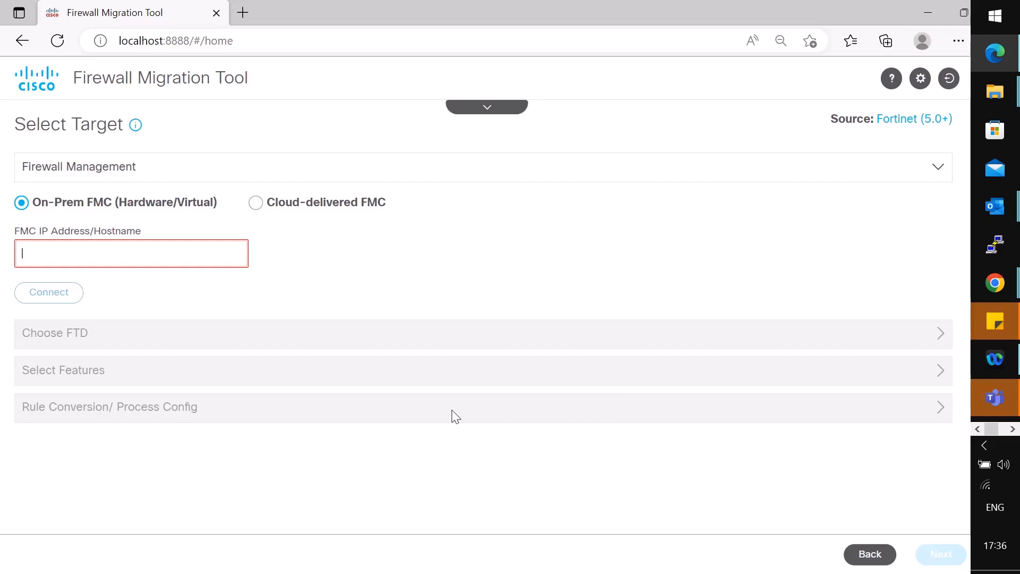
type("10.254.25.63")
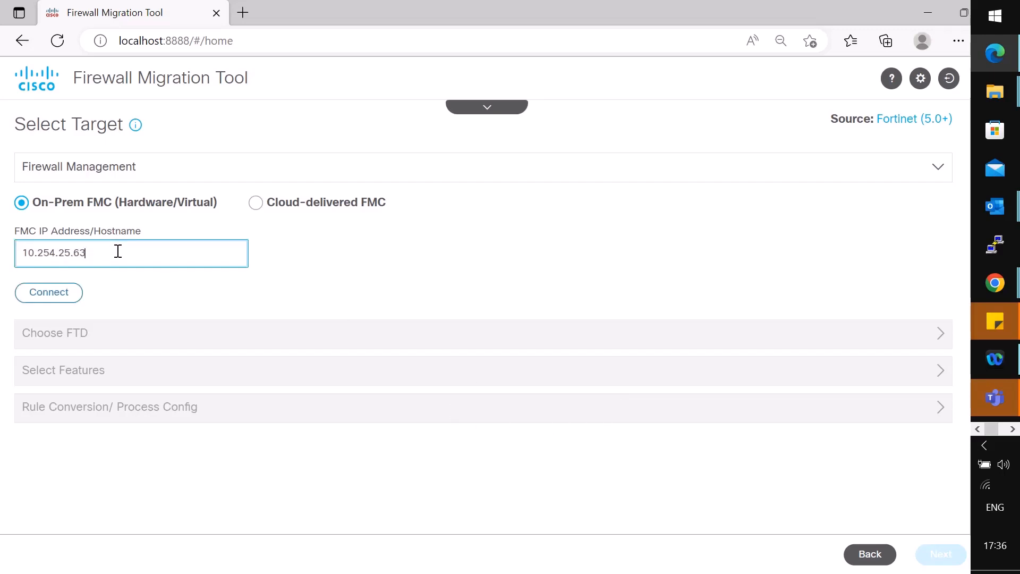
left_click(48, 292)
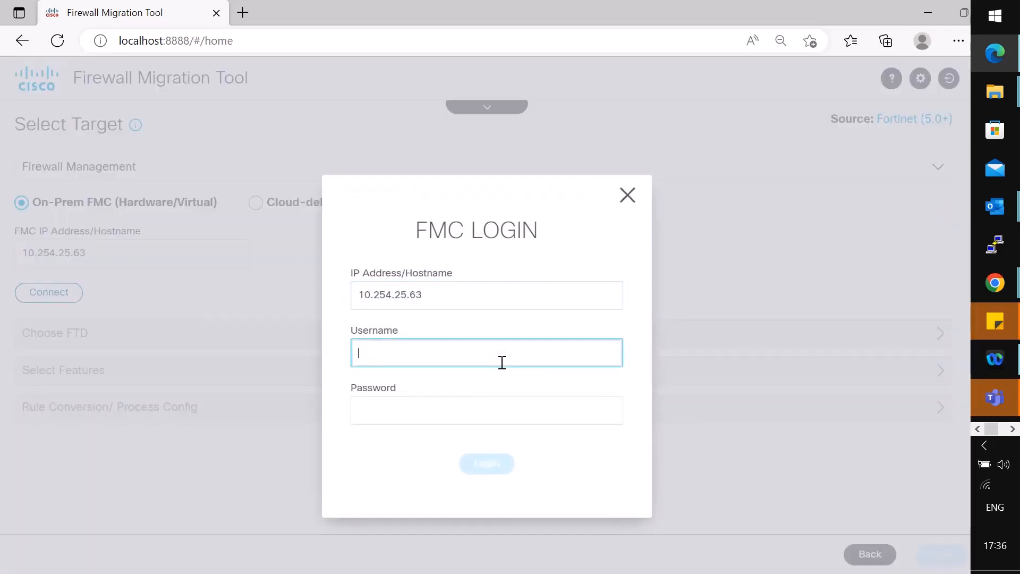
left_click(486, 463)
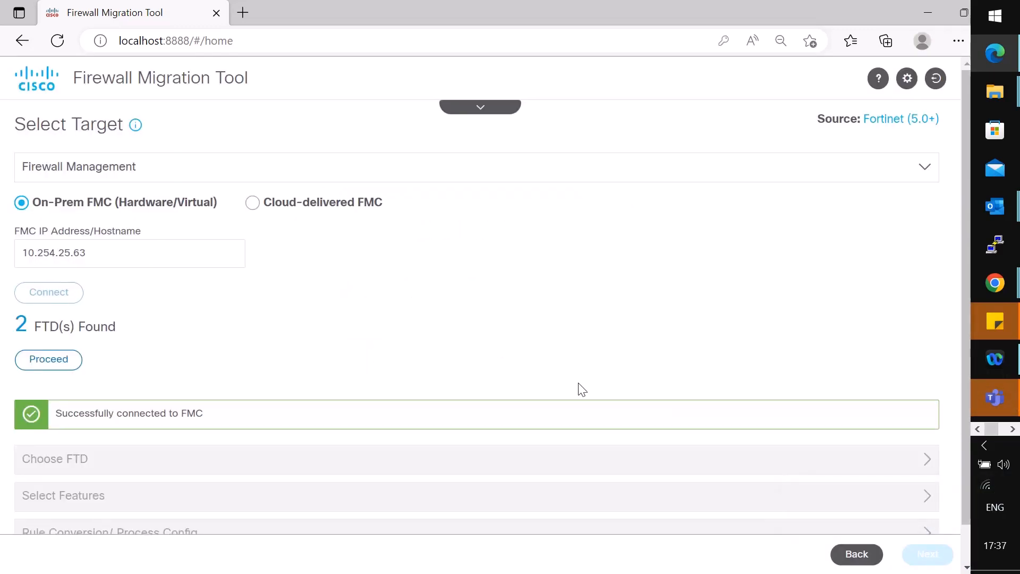
mouse_move(76, 343)
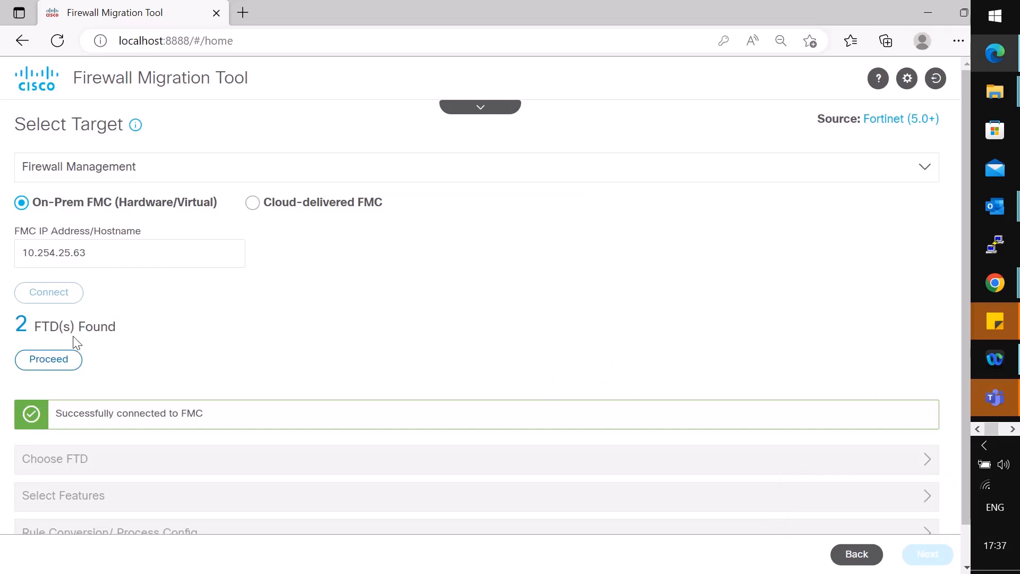
Choose USNJFTD02-MM (10.254.25.62) as the target FTD device
left_click(49, 359)
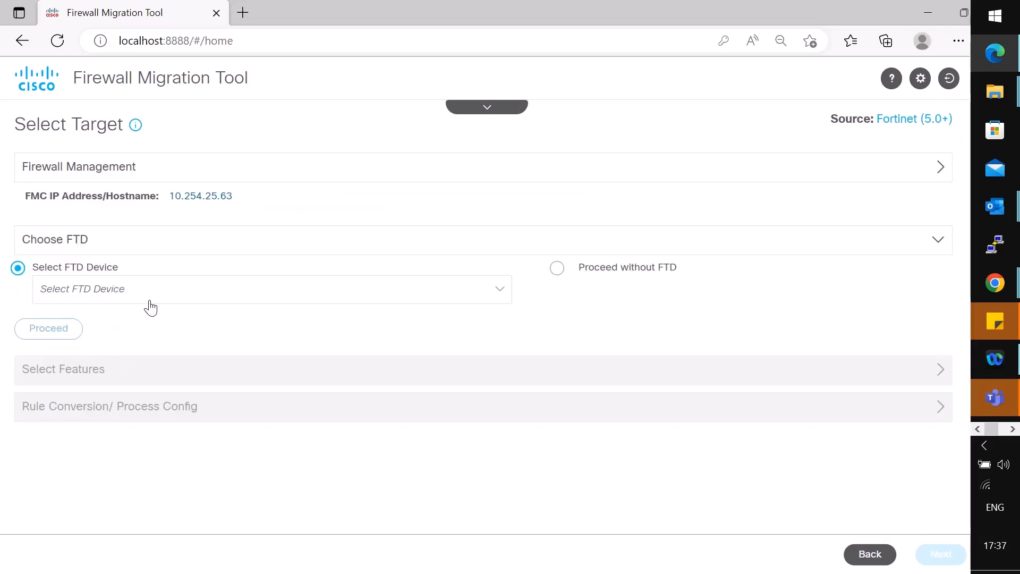
mouse_move(178, 302)
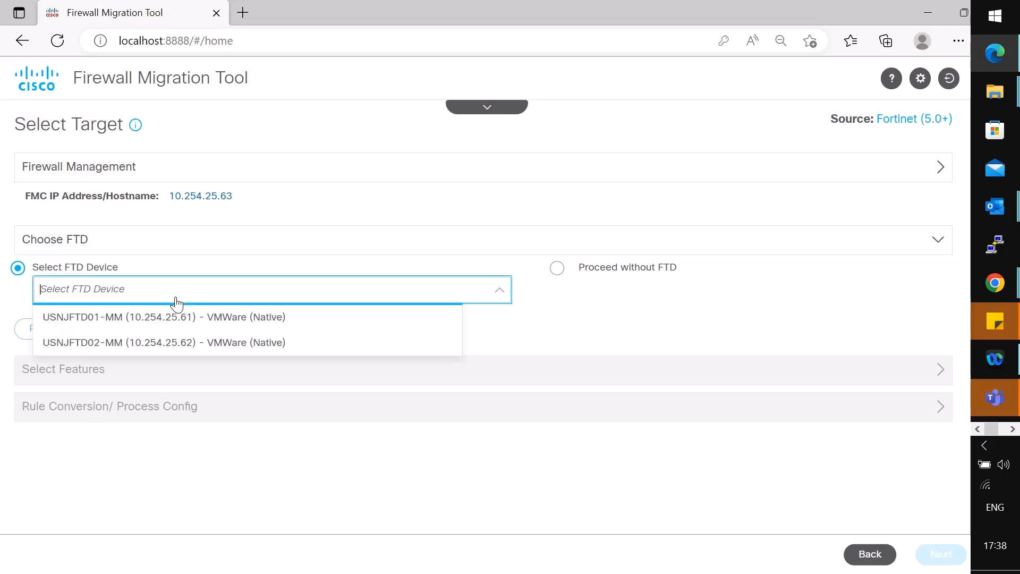
left_click(165, 342)
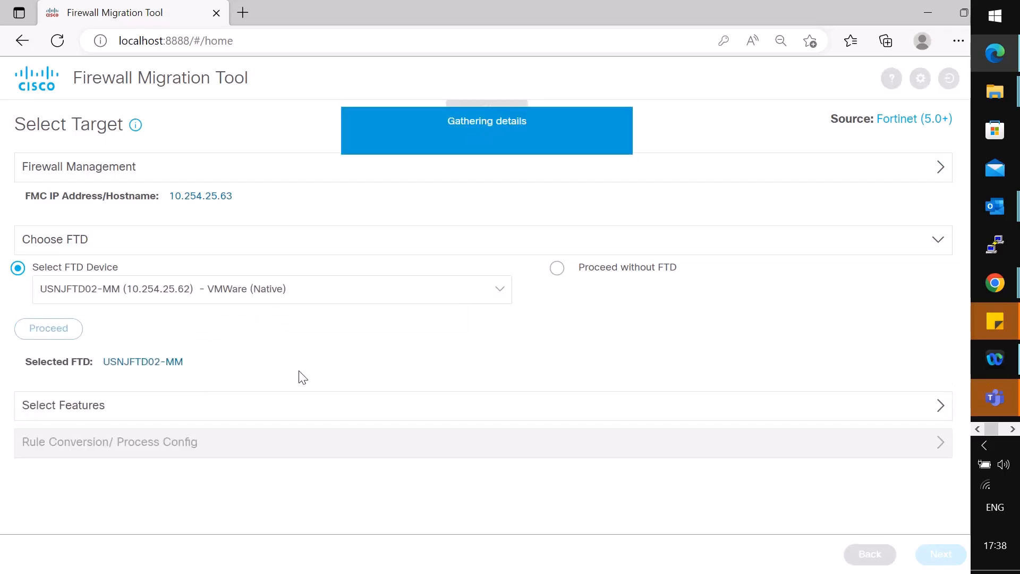
Proceed to Select Features with Interfaces, Routes, Access Control, NAT and Referenced Objects checked
left_click(49, 328)
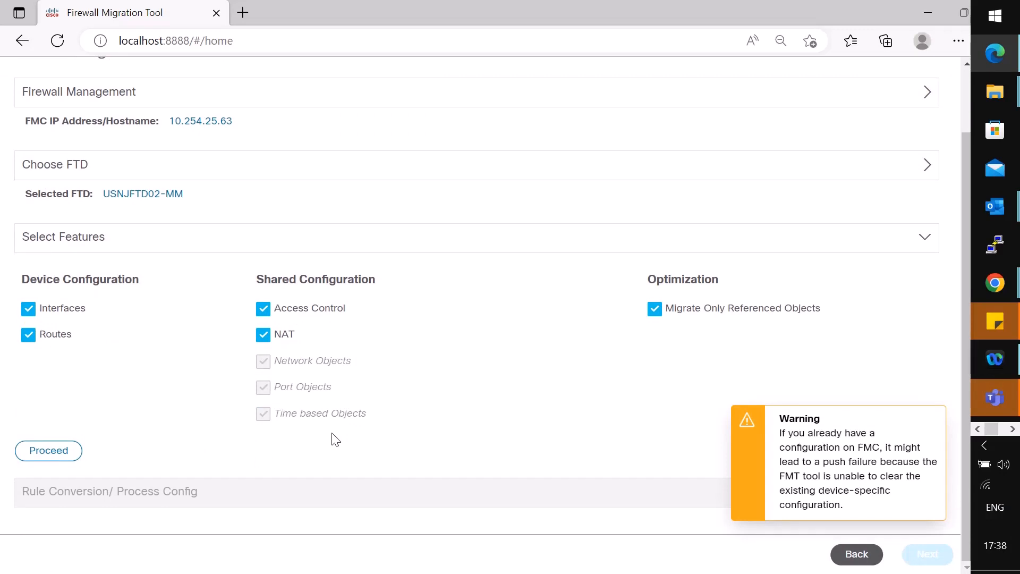
mouse_move(632, 354)
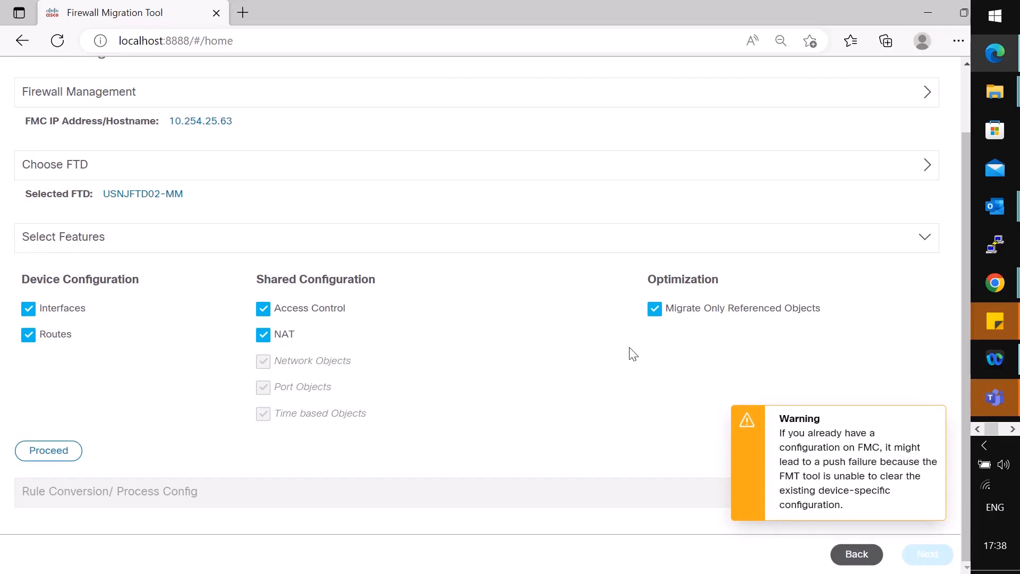
mouse_move(678, 345)
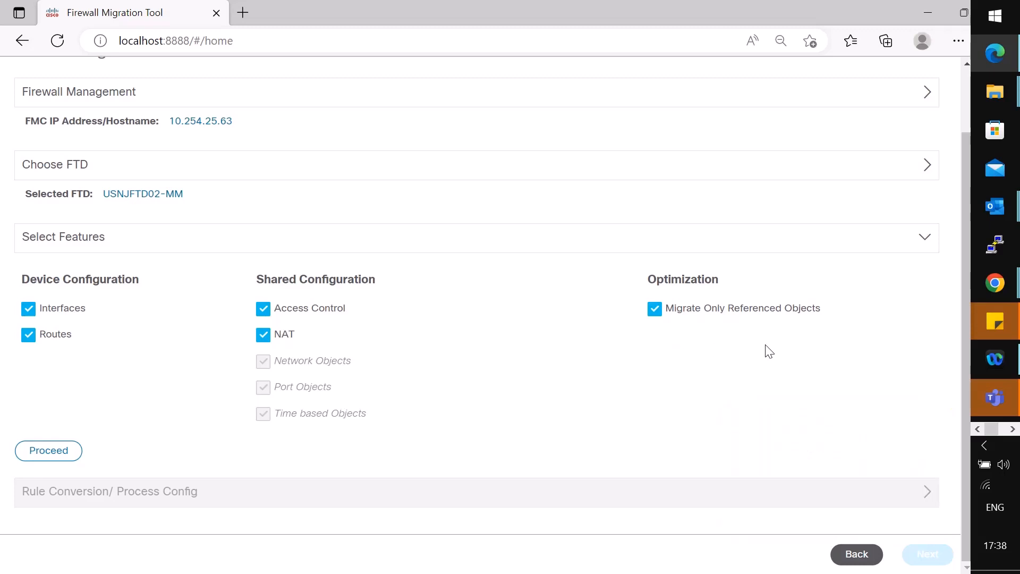
mouse_move(801, 360)
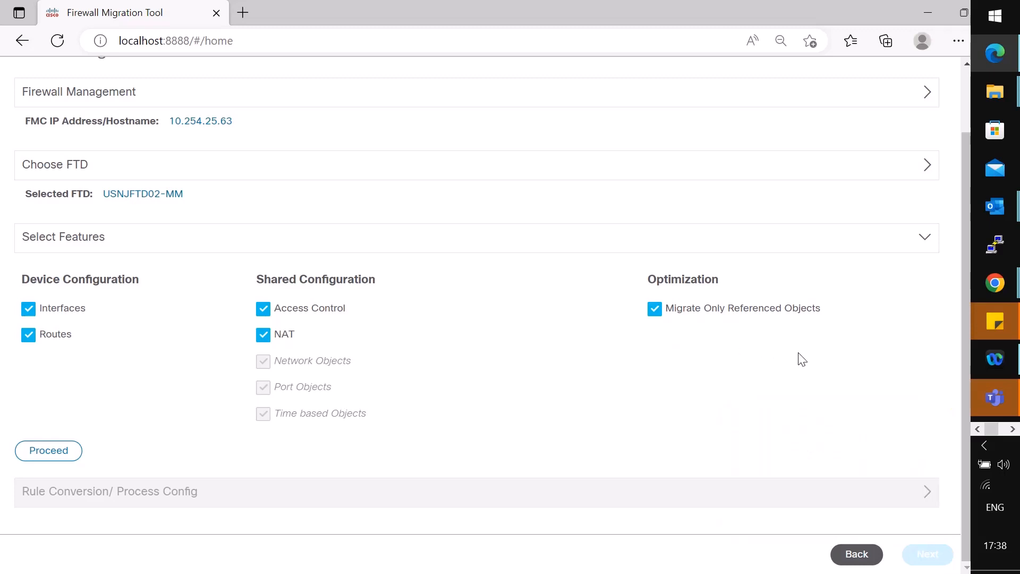
mouse_move(49, 450)
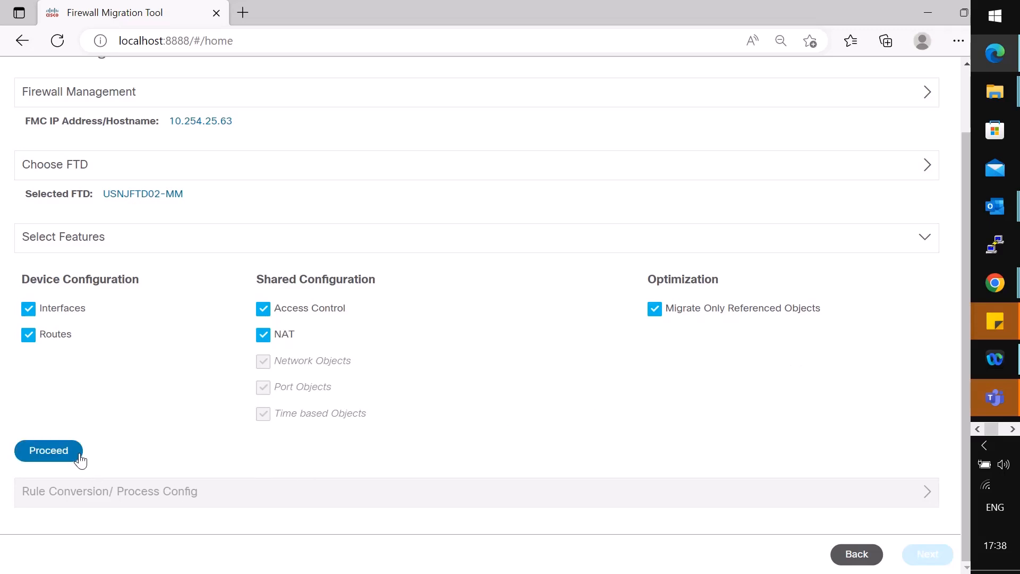
Confirm the selected features and run conversion of the FortiGate configuration
left_click(49, 450)
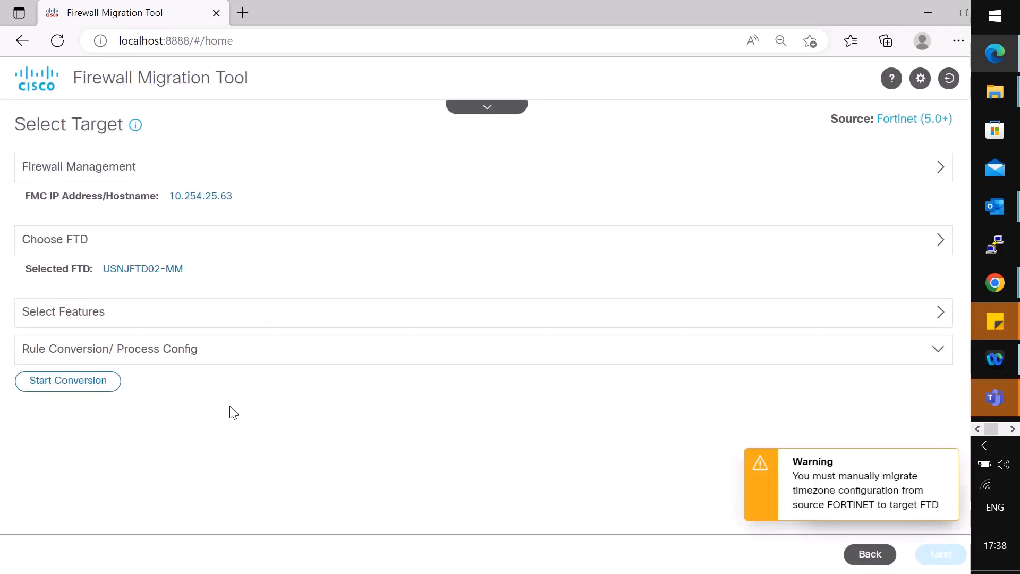
left_click(68, 381)
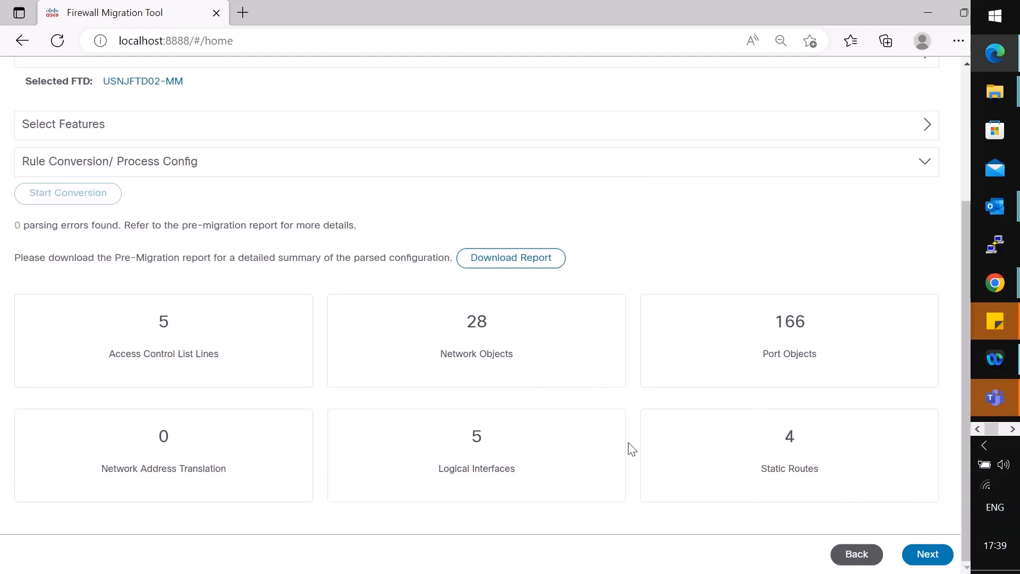
mouse_move(641, 447)
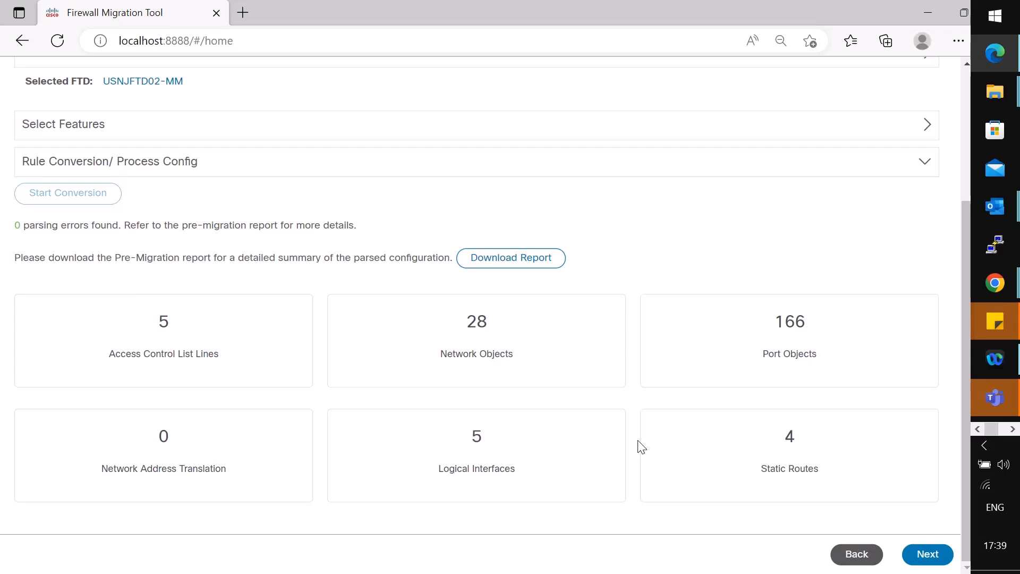
mouse_move(510, 257)
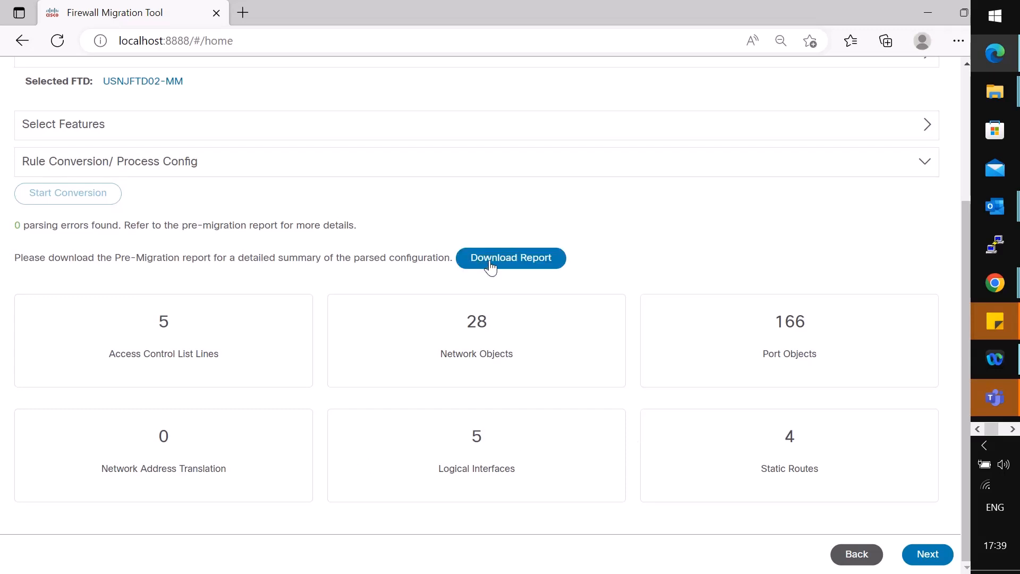
Download and open the FortiGate-VM64 pre-migration report and scroll through its findings
left_click(510, 258)
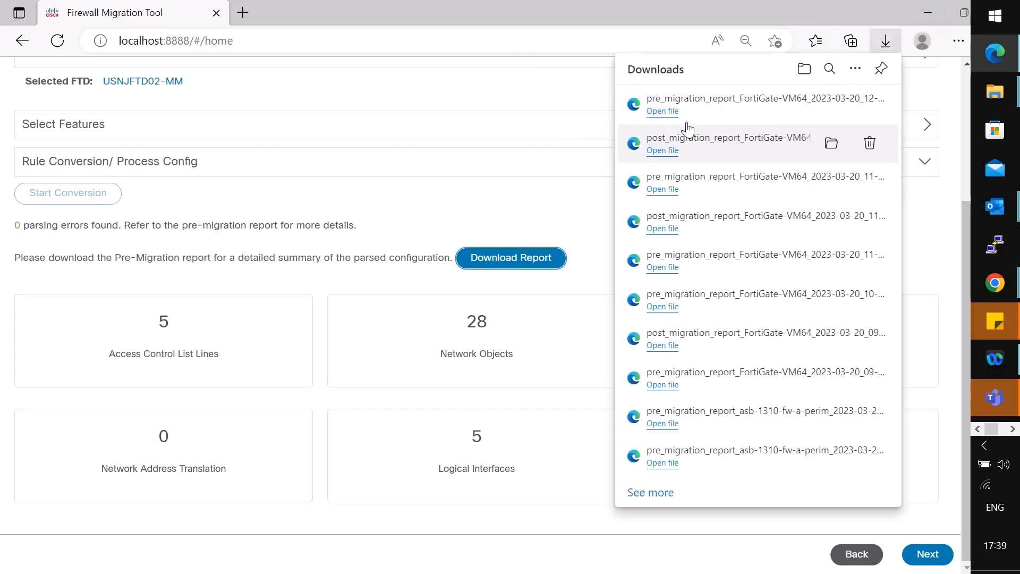
left_click(661, 111)
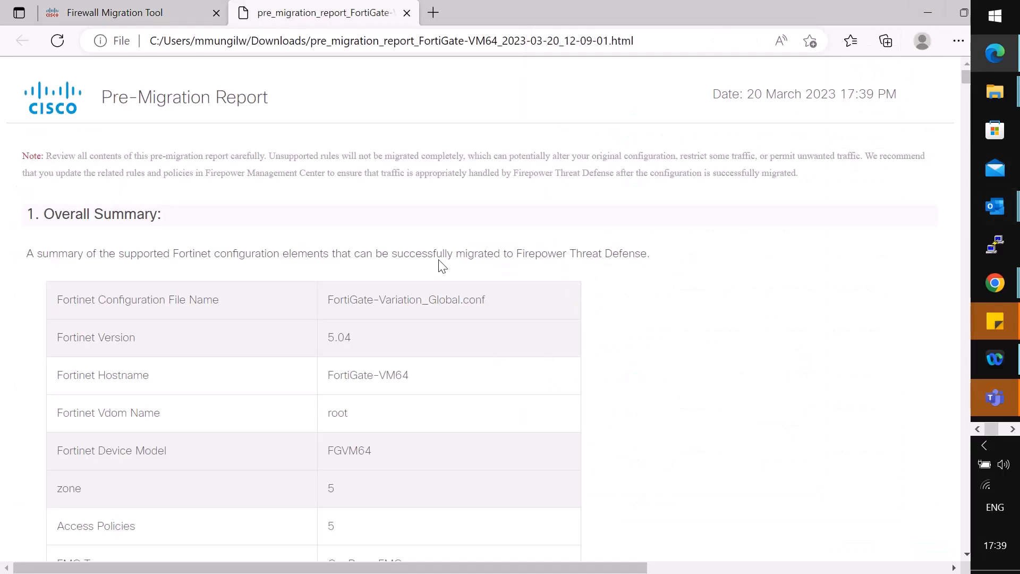
scroll("down", 3)
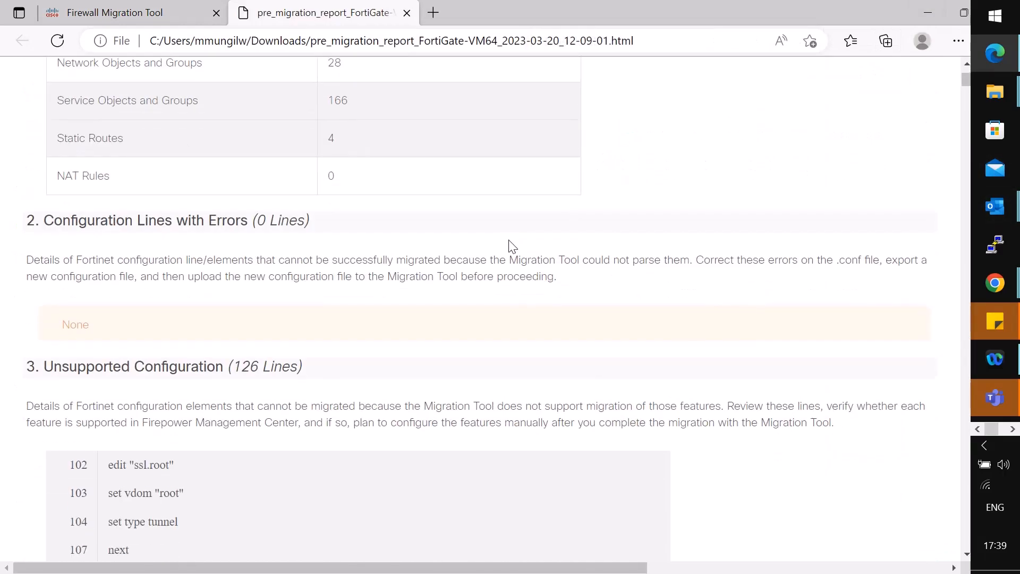
scroll("down", 3)
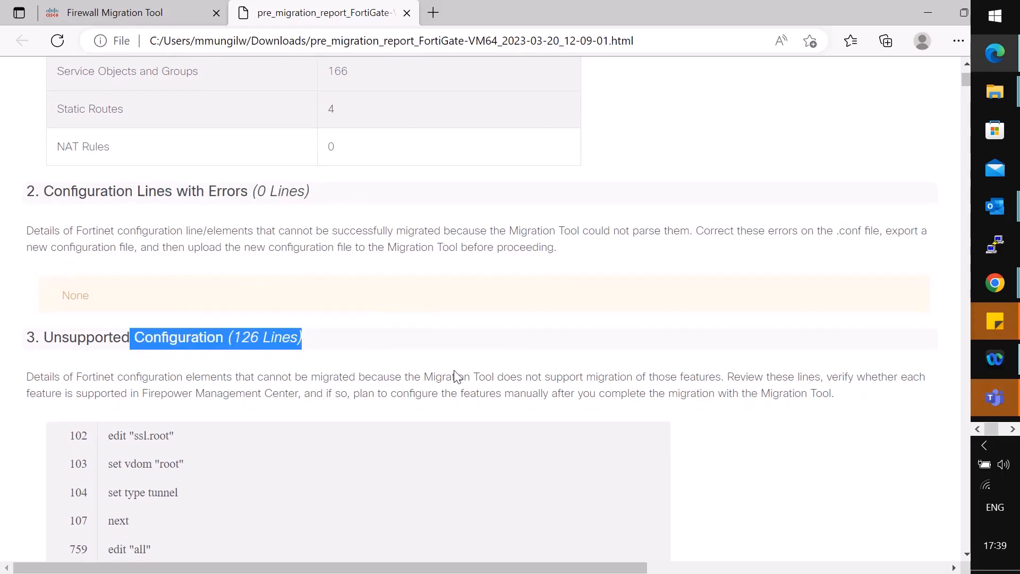
mouse_move(947, 127)
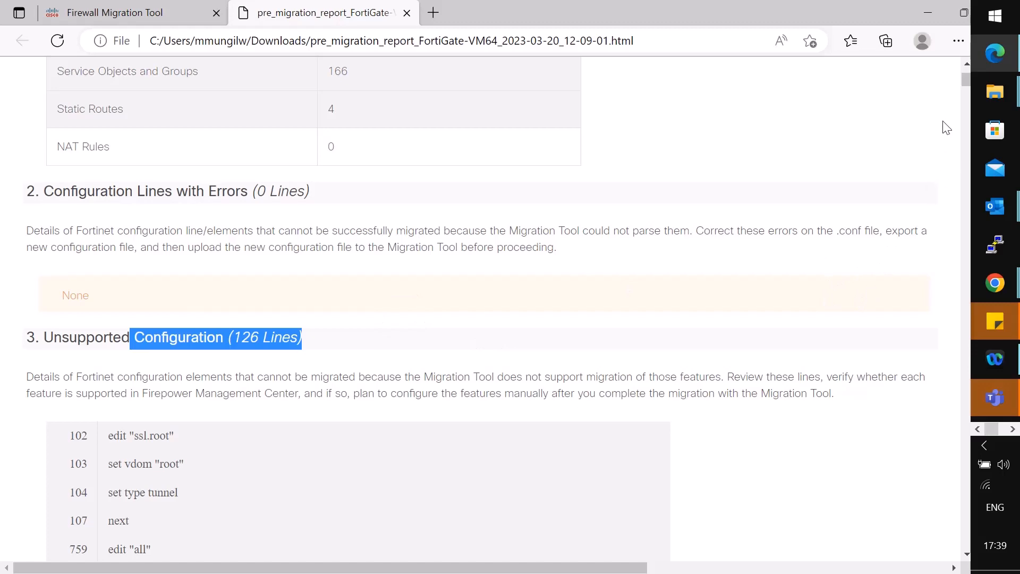
scroll("down", 3)
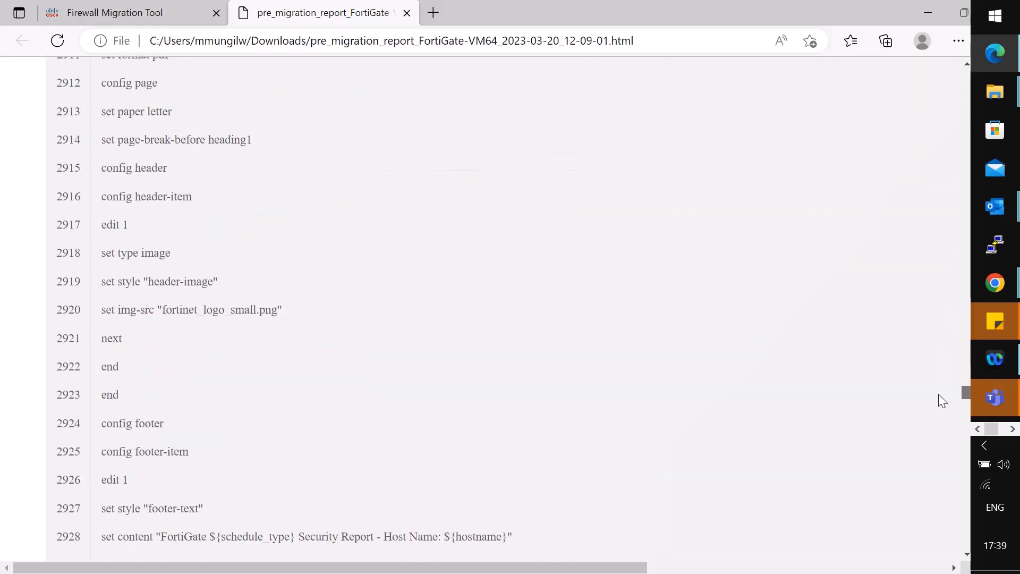
Return to the tool and accept port1–port5 mapped to GigabitEthernet0/0–0/4
left_click(114, 12)
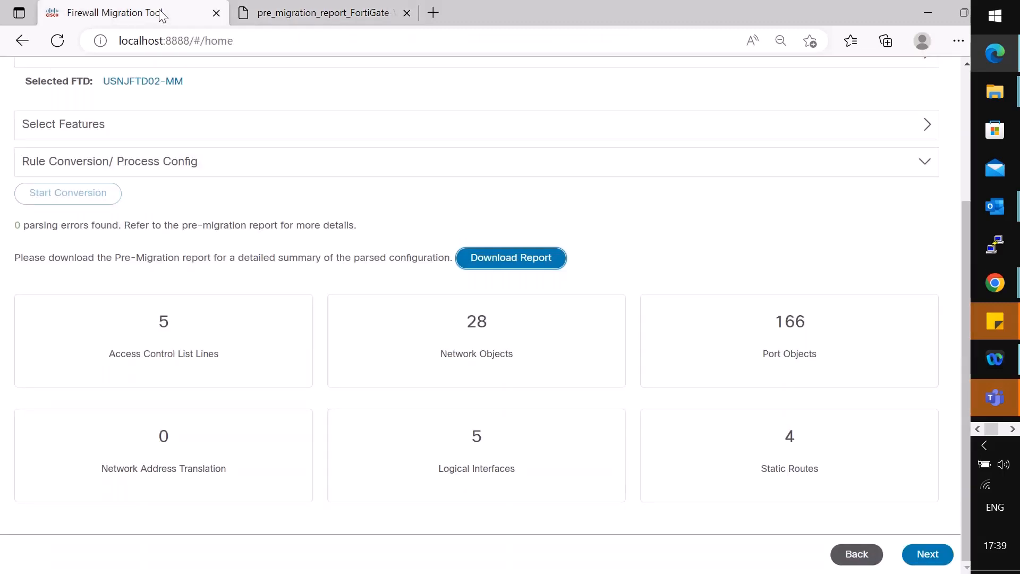
left_click(926, 554)
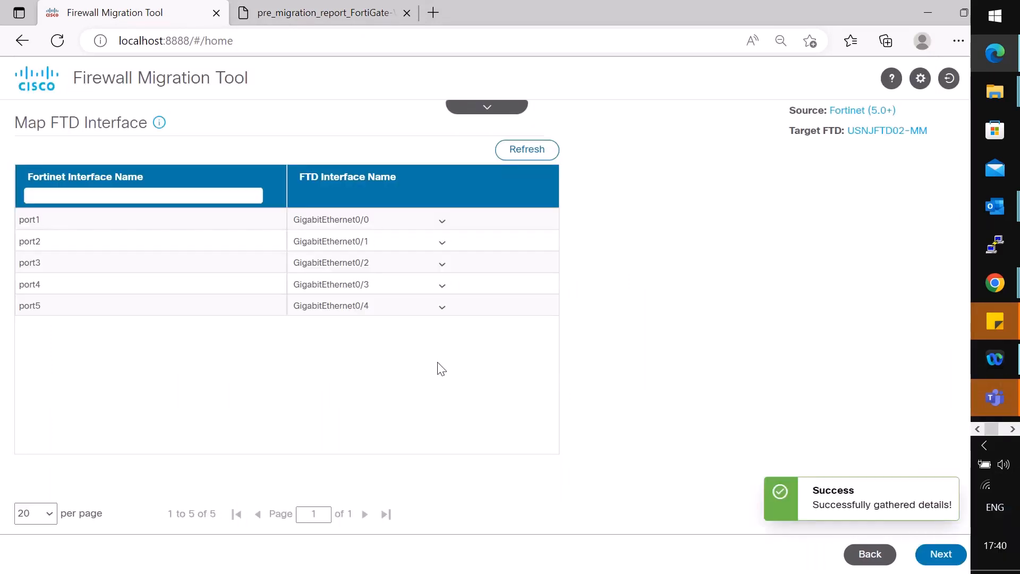
mouse_move(235, 286)
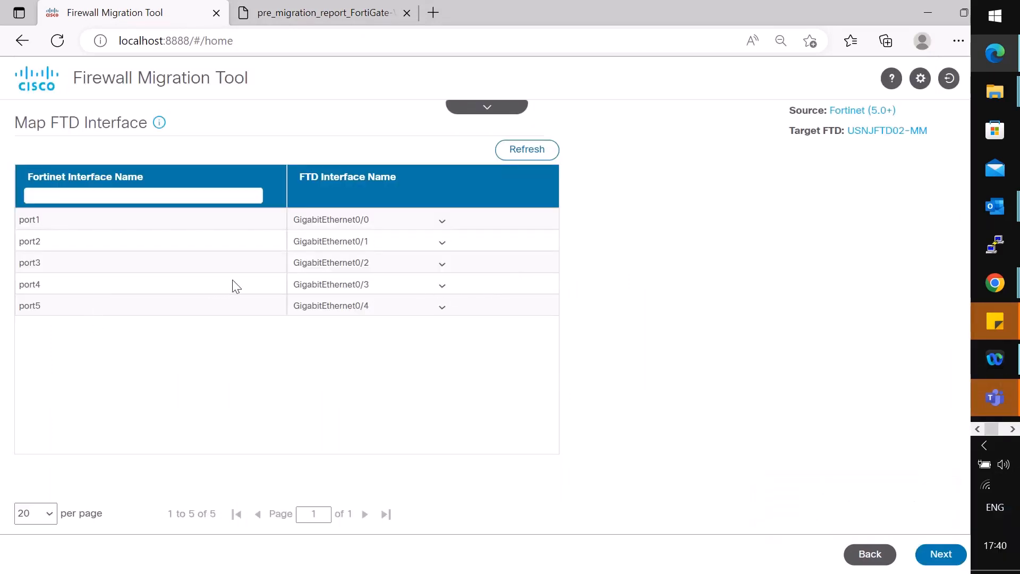
mouse_move(258, 286)
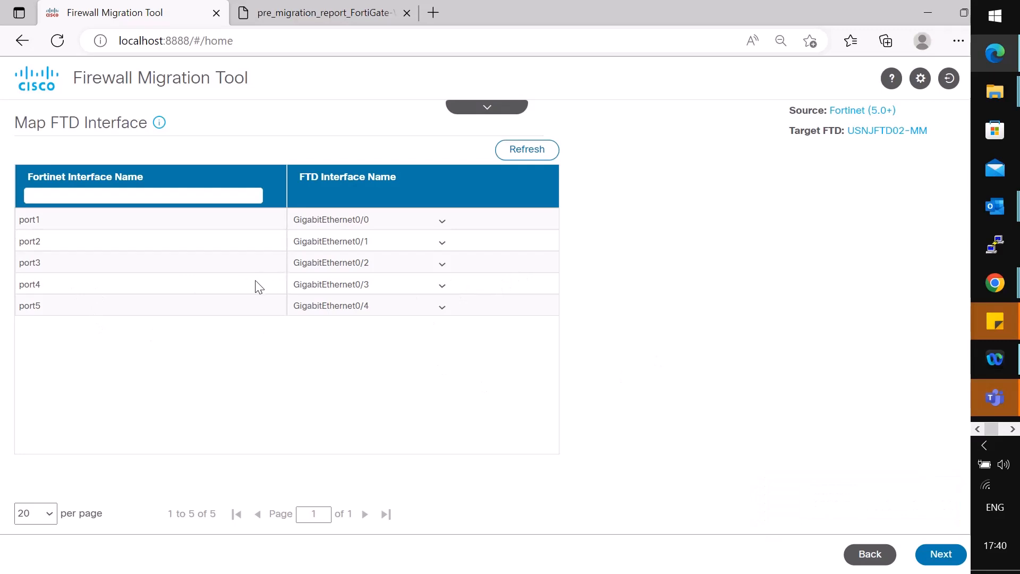
mouse_move(382, 305)
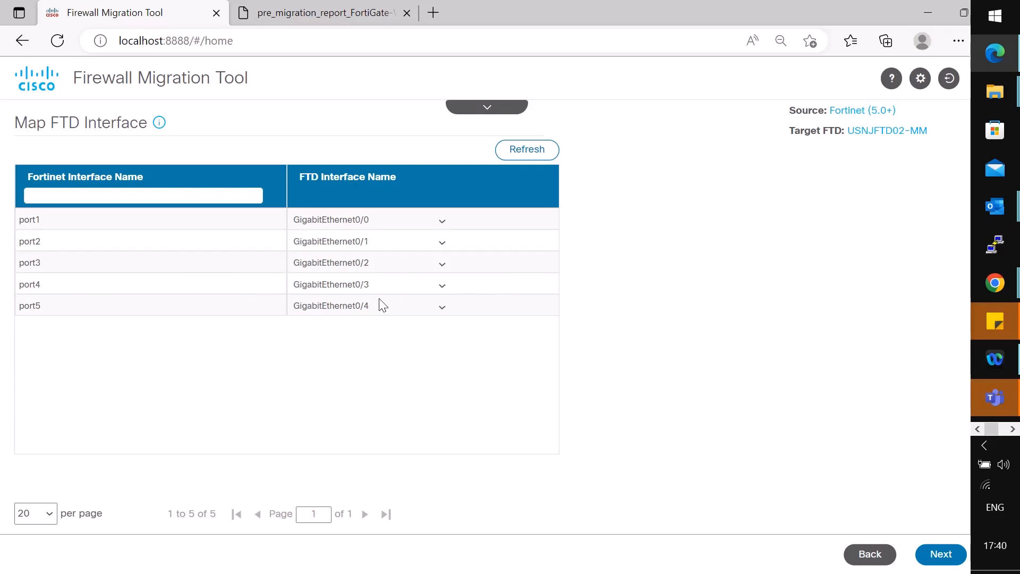
left_click(940, 554)
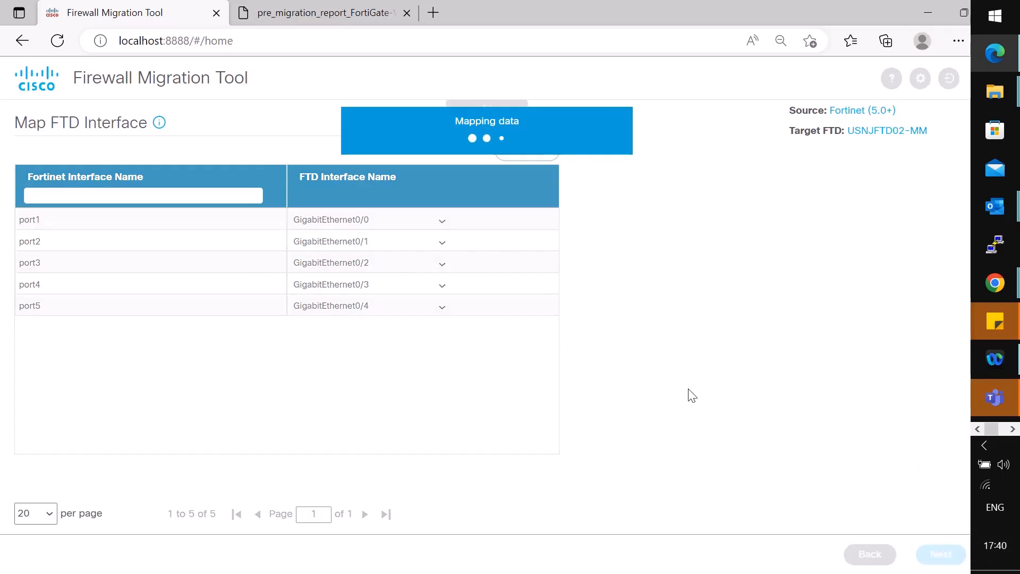
Auto-create matching FMC security zones for all Fortinet zones, then continue
left_click(939, 554)
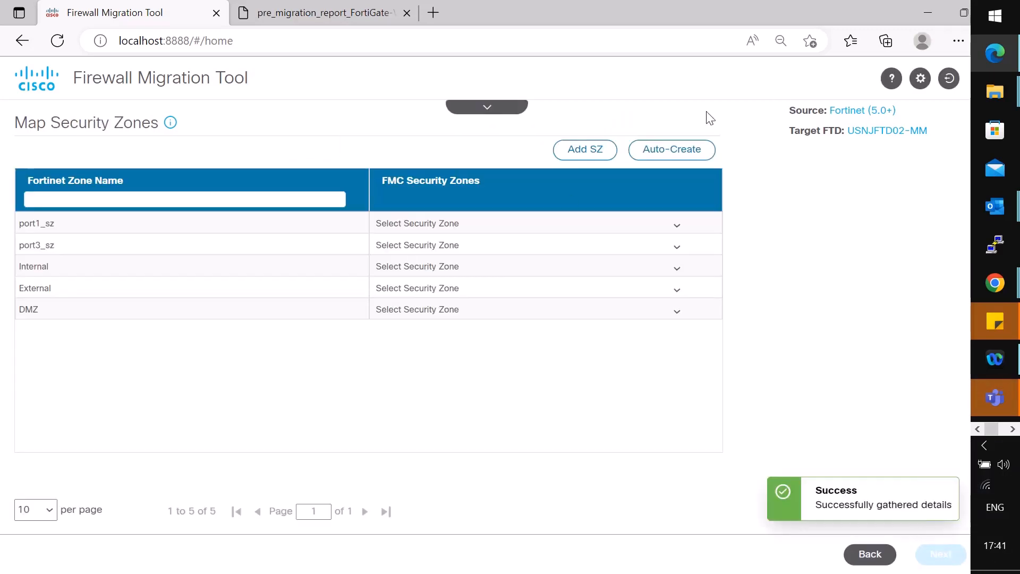
mouse_move(673, 130)
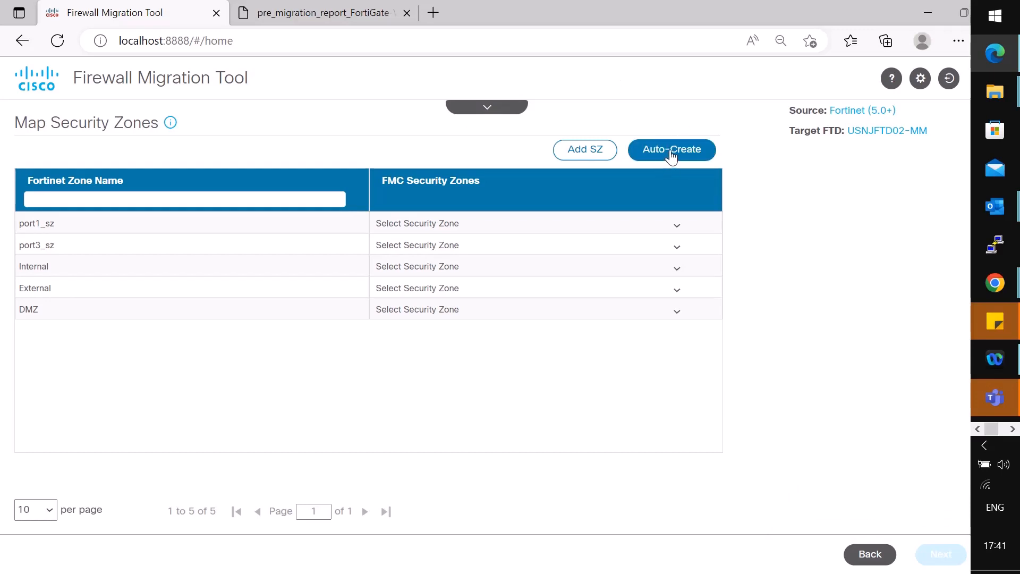
left_click(670, 149)
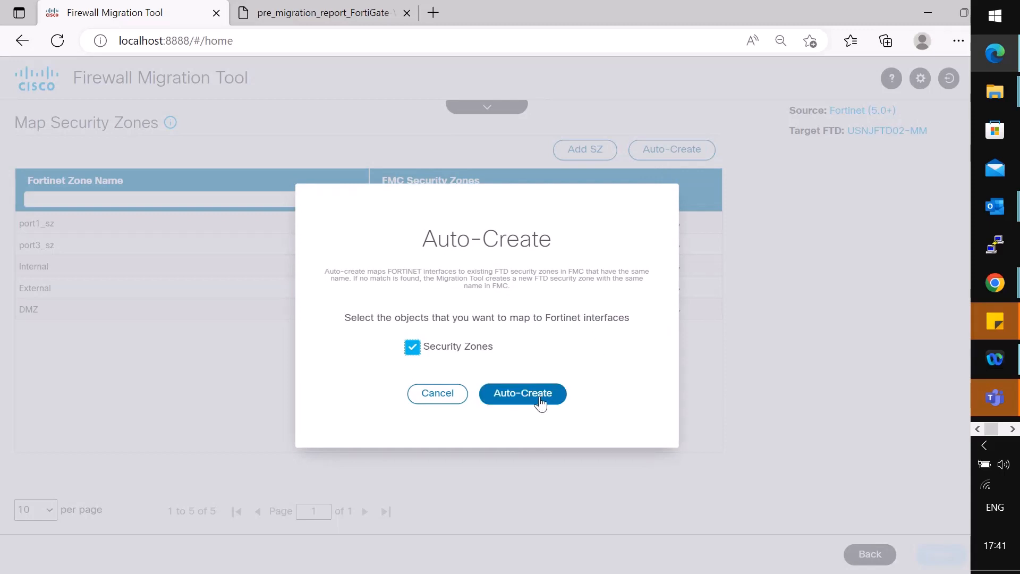
left_click(523, 393)
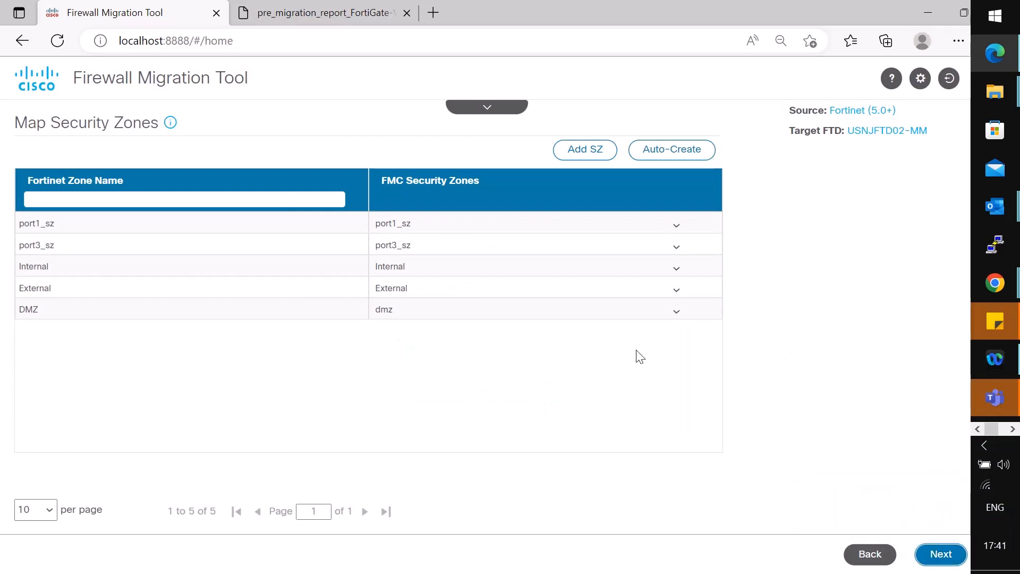
left_click(940, 554)
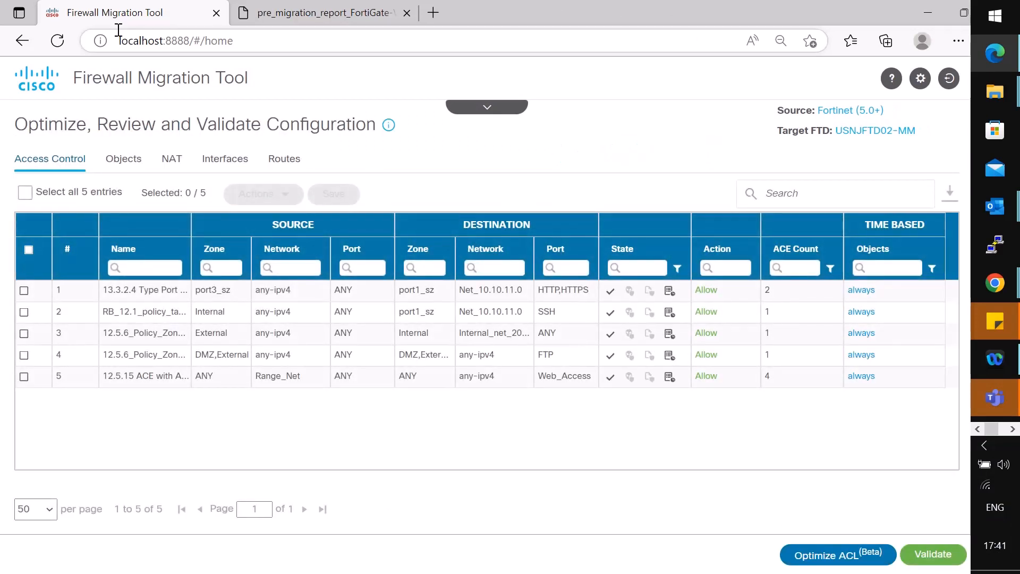
Review the Objects, Interfaces and Routes tabs, then return to Access Control
left_click(122, 159)
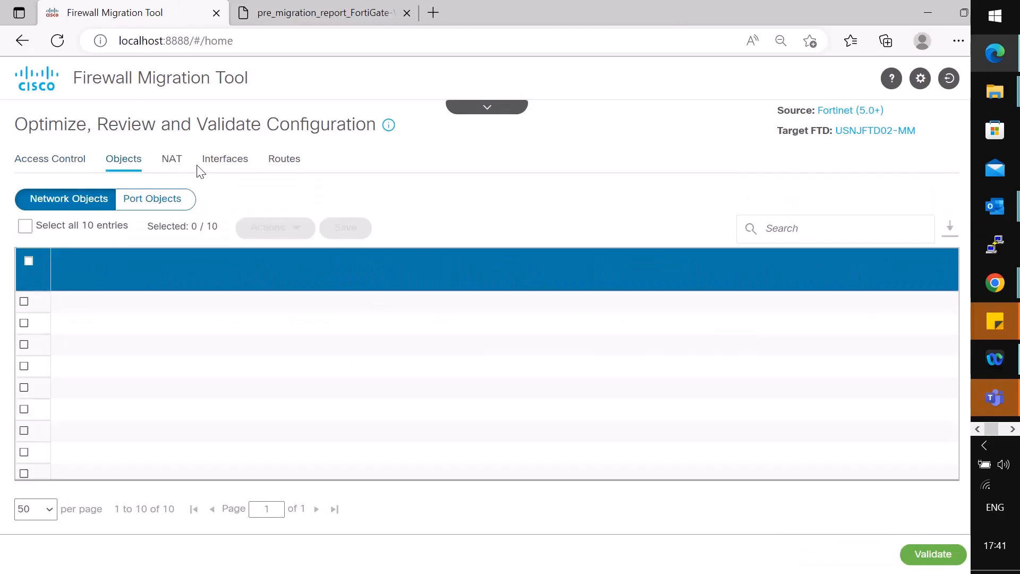
left_click(224, 158)
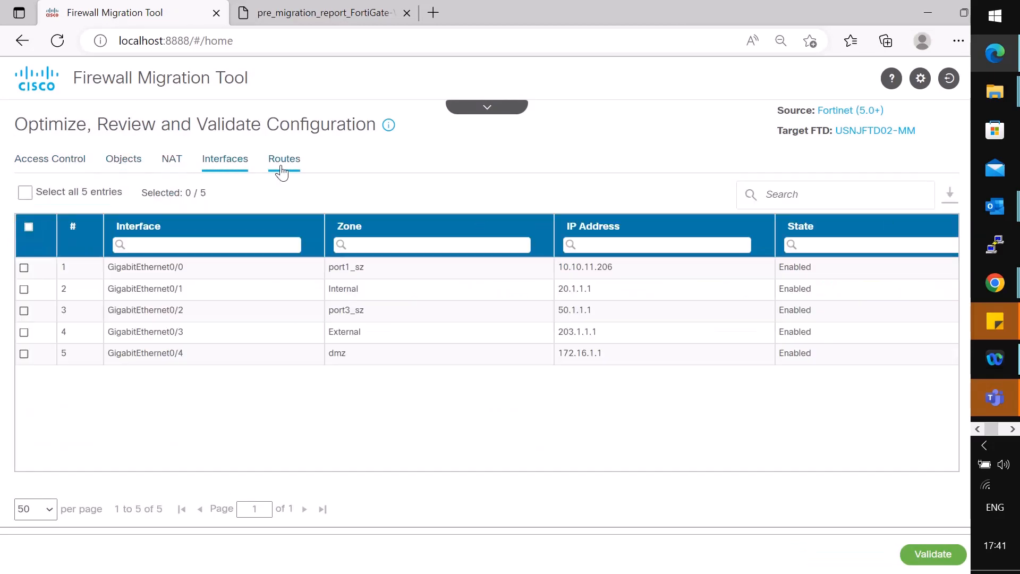
left_click(284, 158)
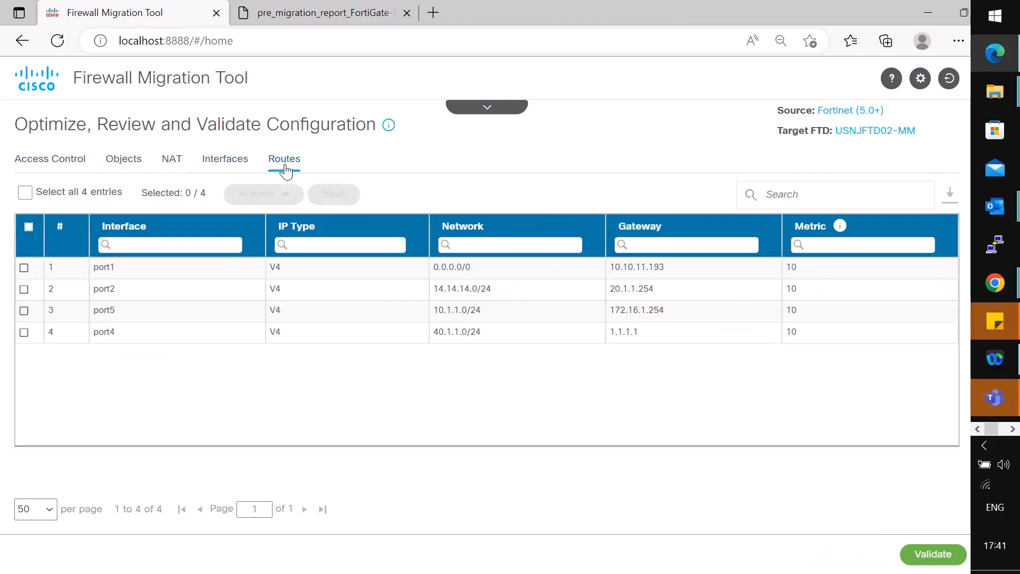
left_click(50, 158)
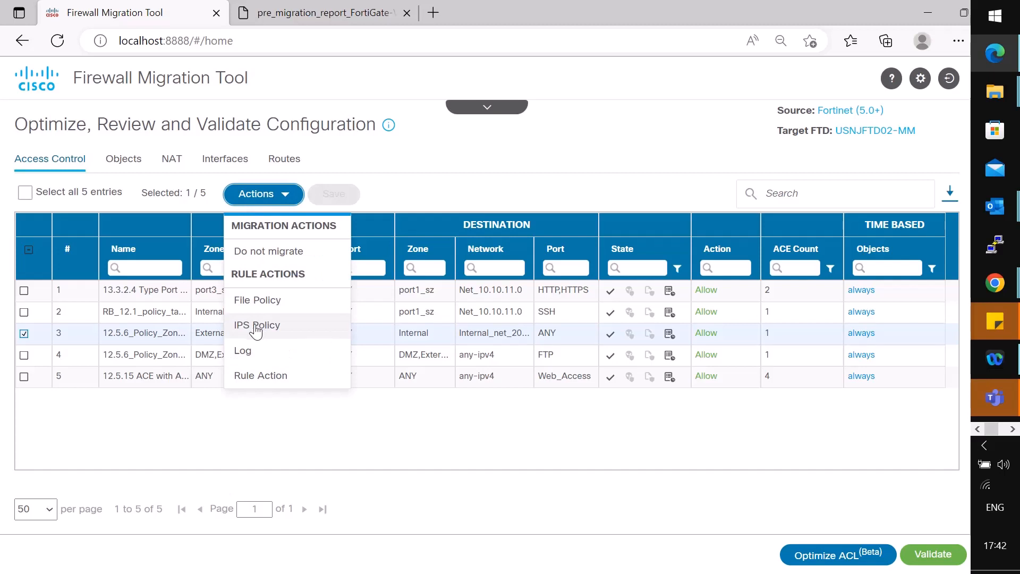
mouse_move(211, 447)
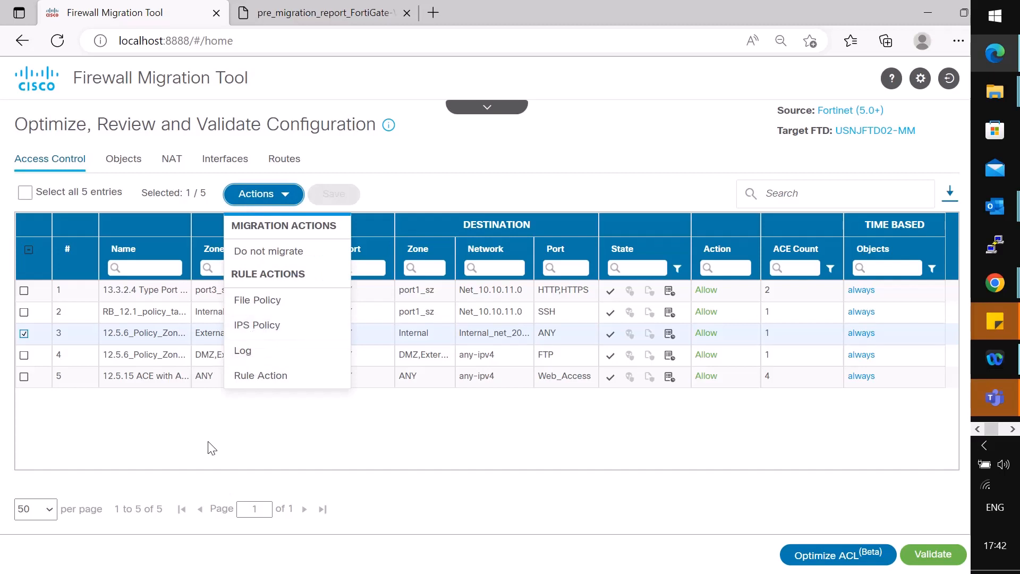
Select network object Internal_net_20.1.1.0, open Rename, and cancel without renaming
left_click(123, 159)
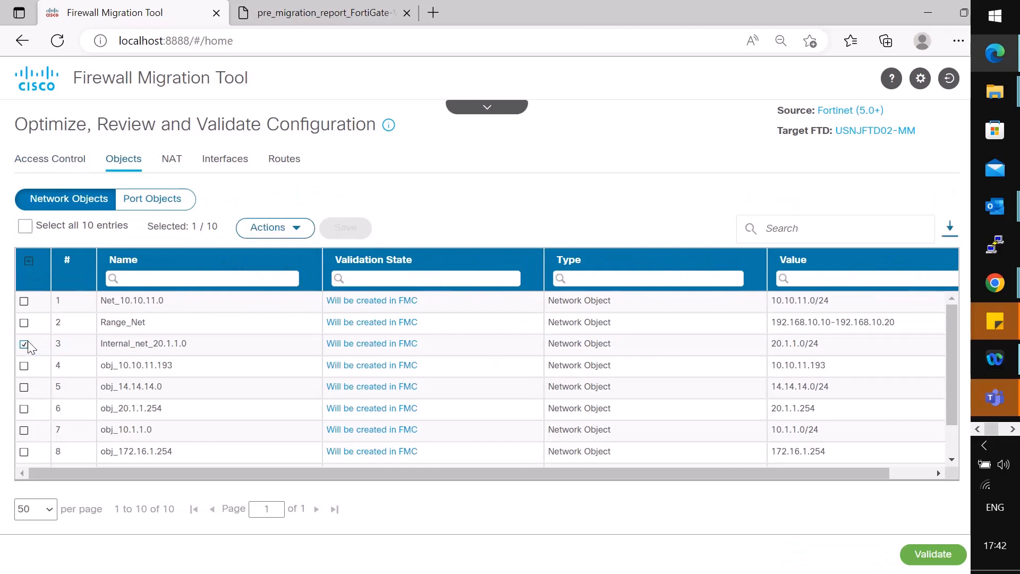
left_click(275, 227)
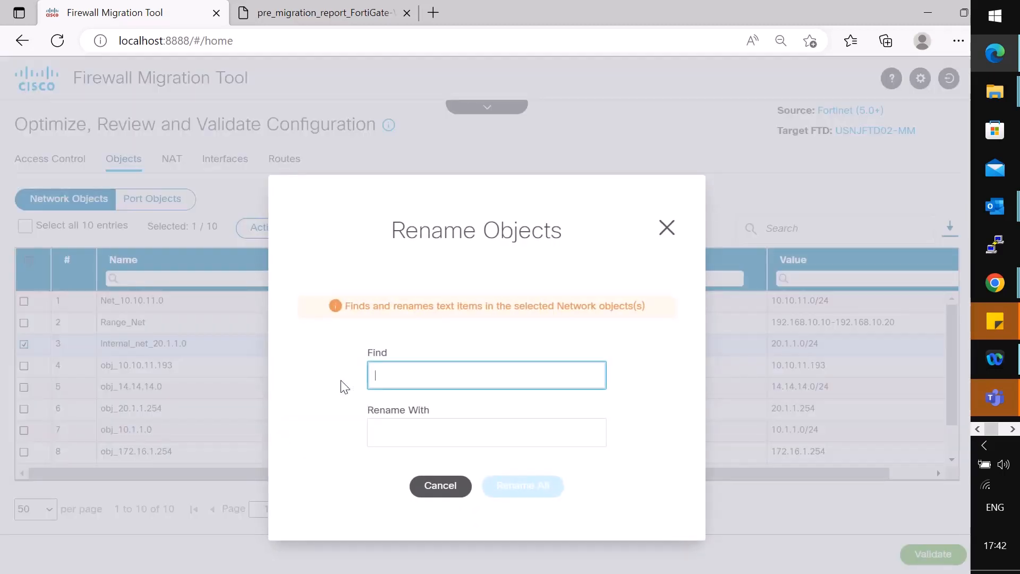
mouse_move(440, 486)
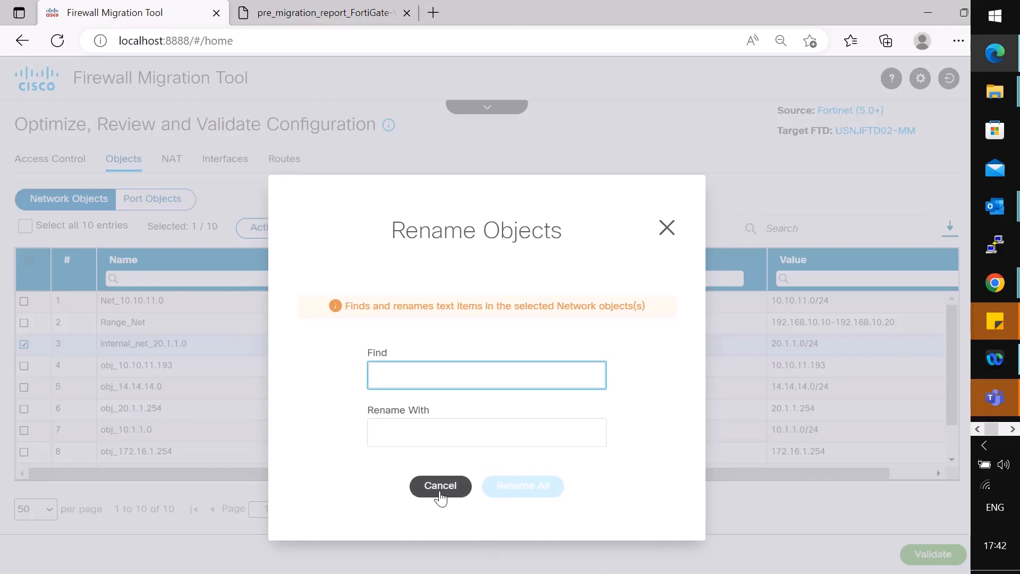
left_click(440, 485)
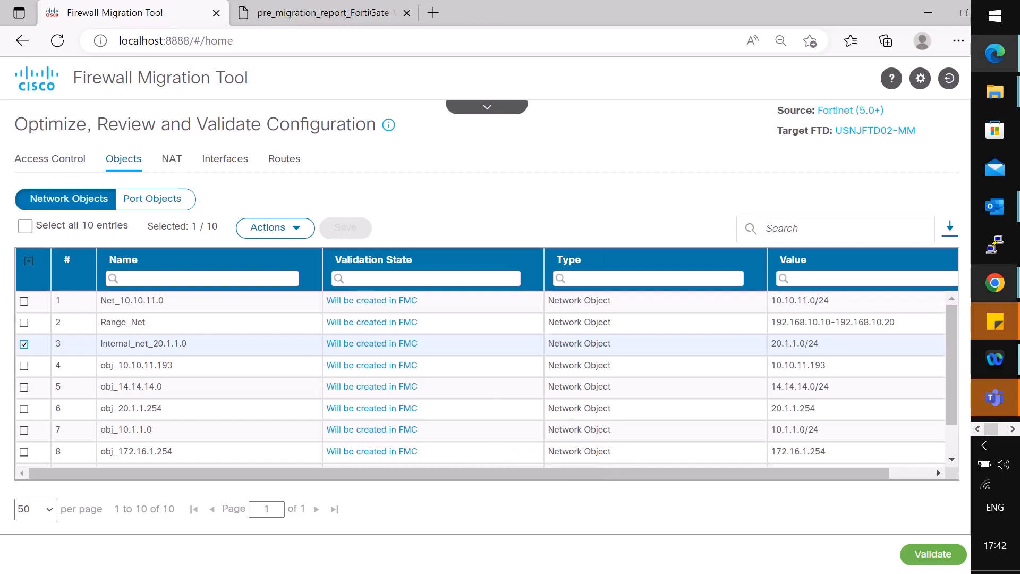
Validate the configuration, push it to the FTD device, and scroll the resulting report
left_click(932, 554)
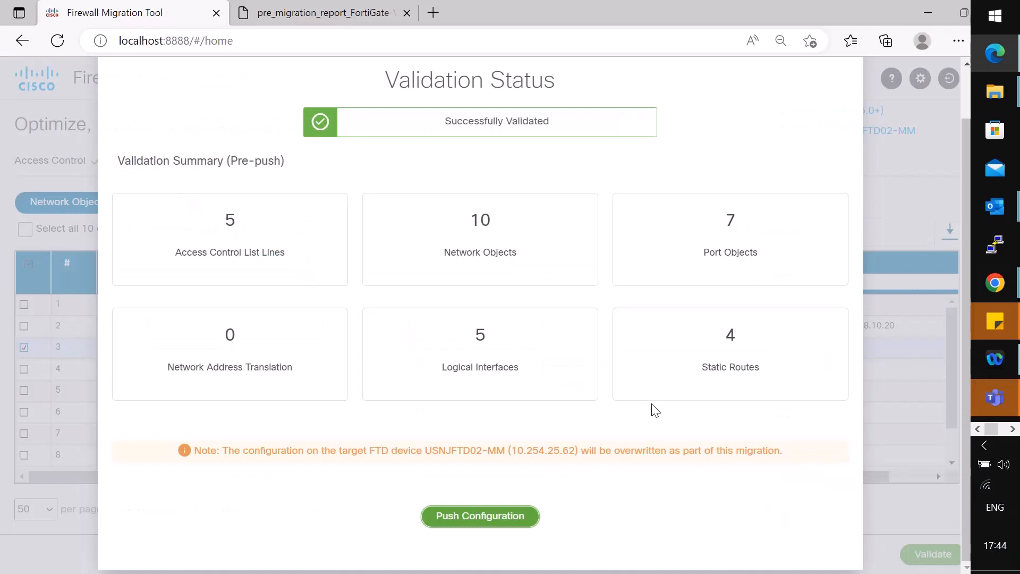
mouse_move(715, 564)
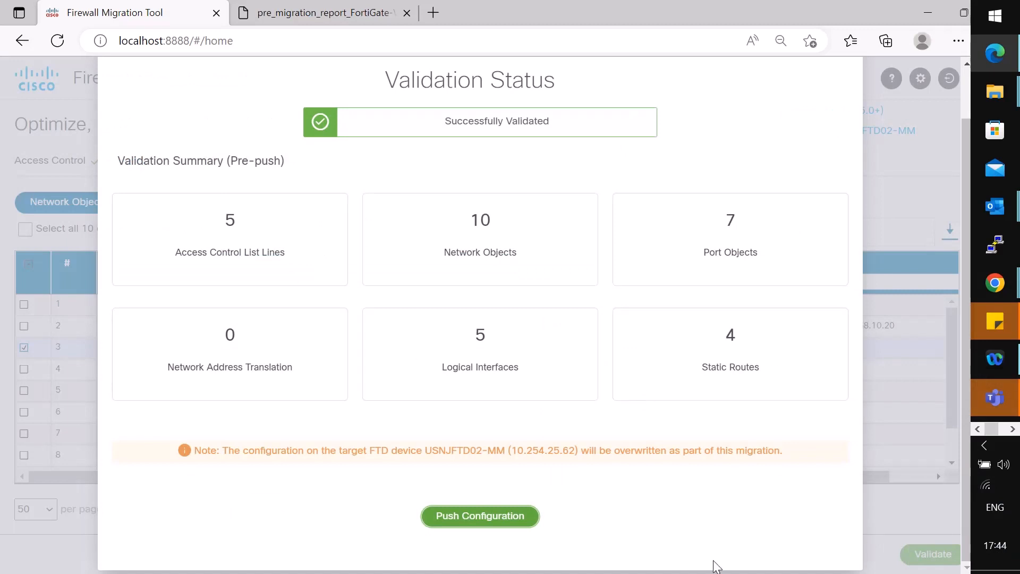
left_click(481, 515)
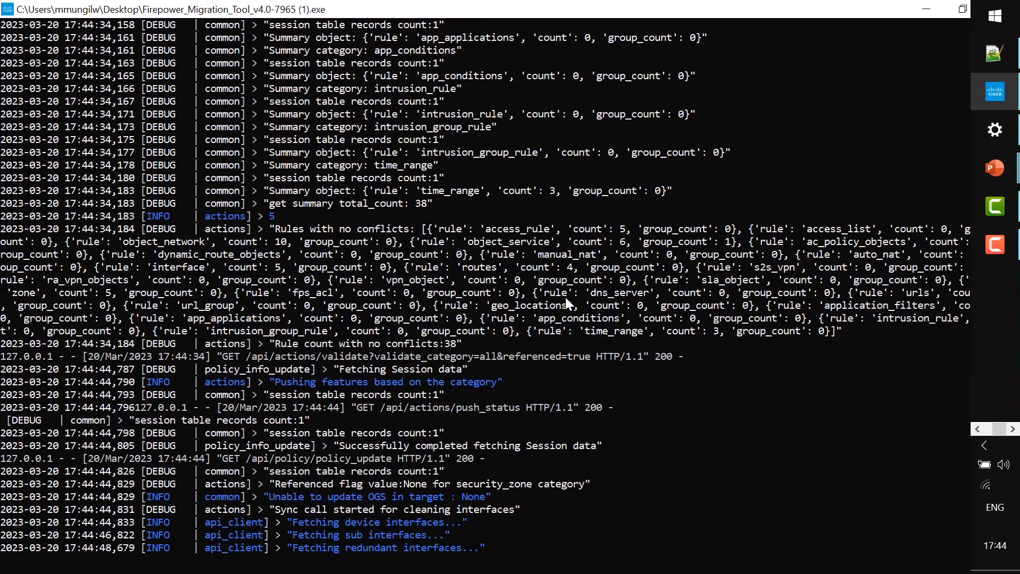
scroll("down", 3)
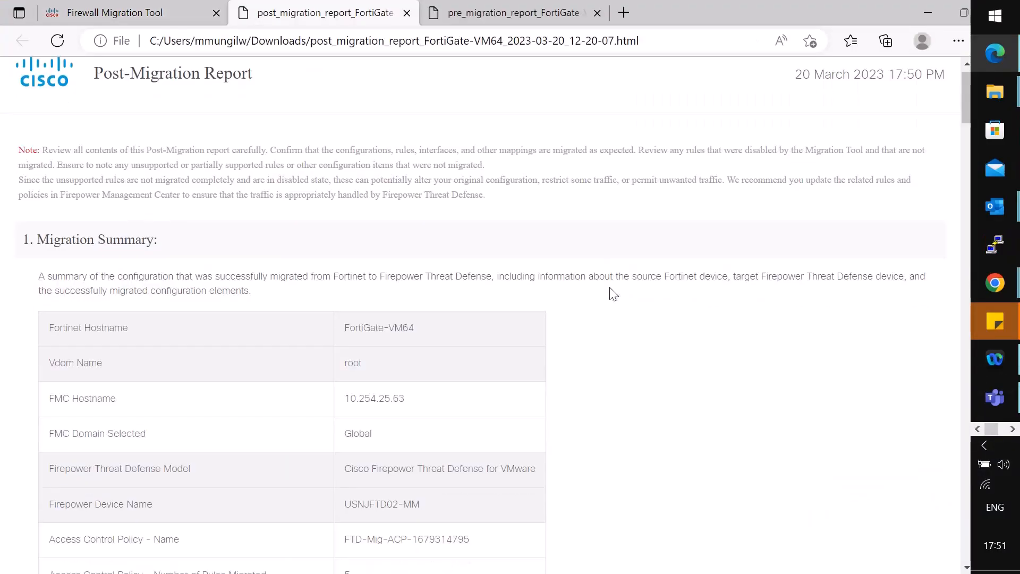
Scroll the Post-Migration Report past zone mappings and conflicts to unreferenced network and port objects
scroll("down", 3)
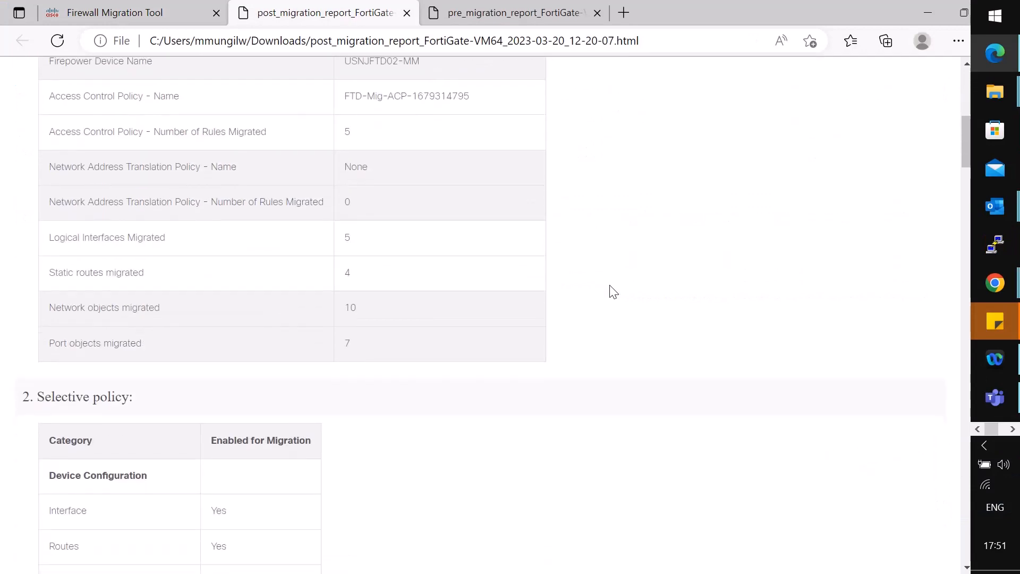
scroll("down", 3)
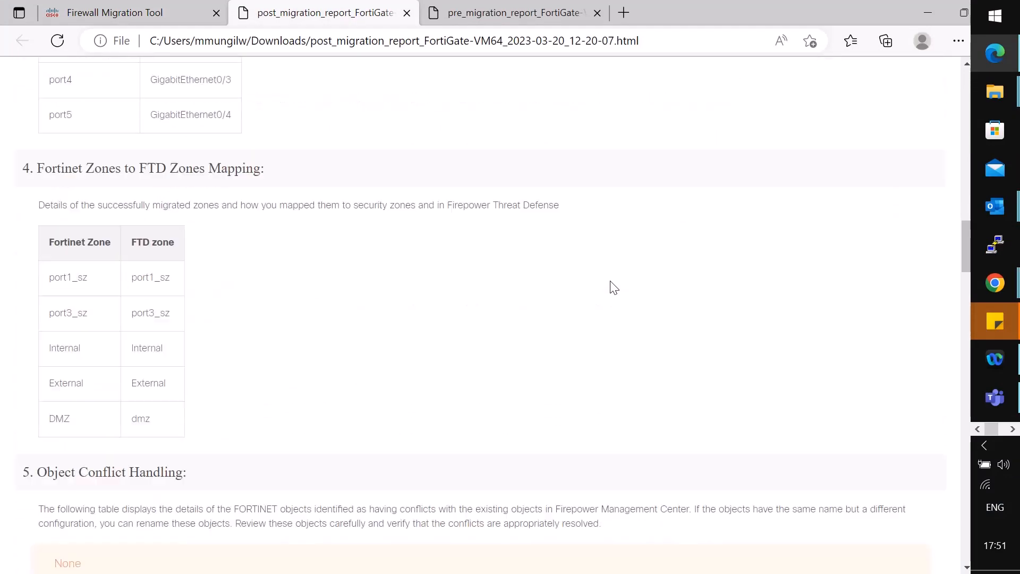
scroll("down", 3)
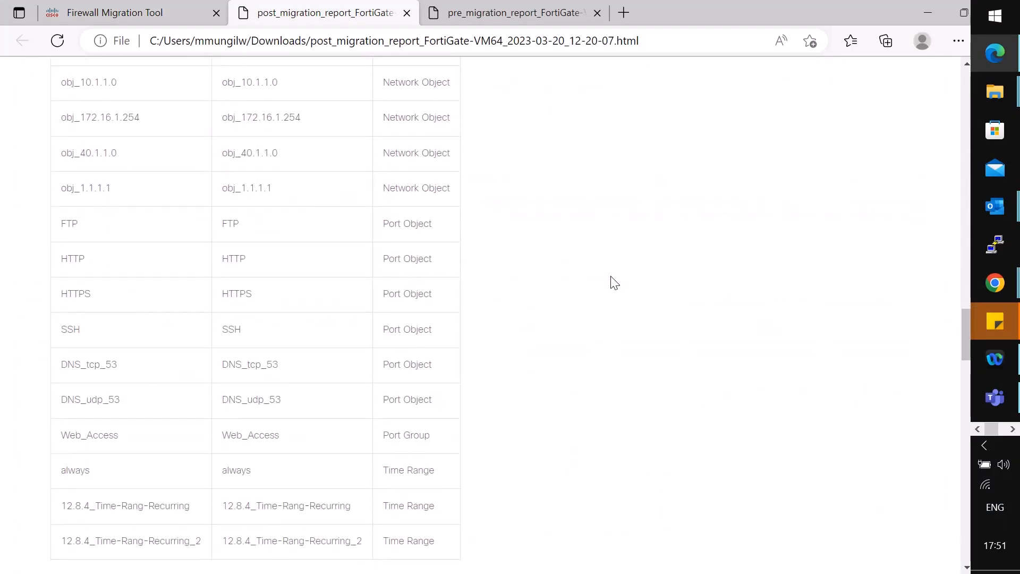
mouse_move(616, 273)
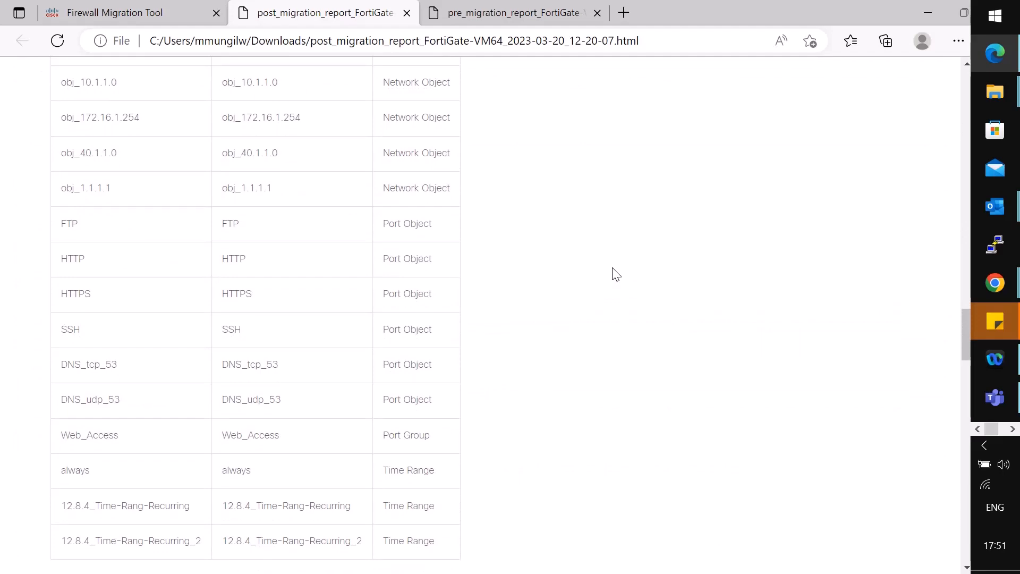
scroll("down", 3)
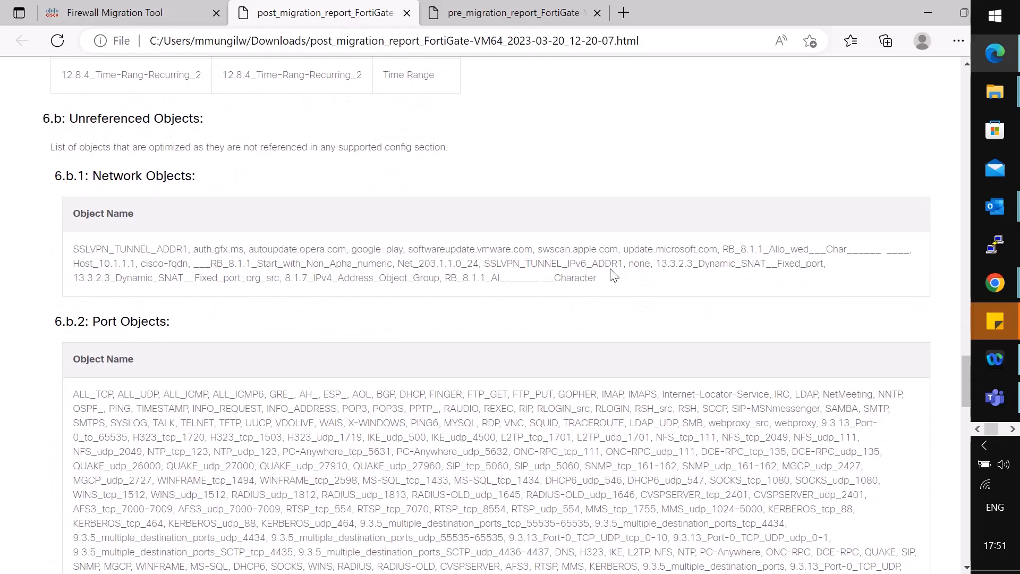
mouse_move(585, 306)
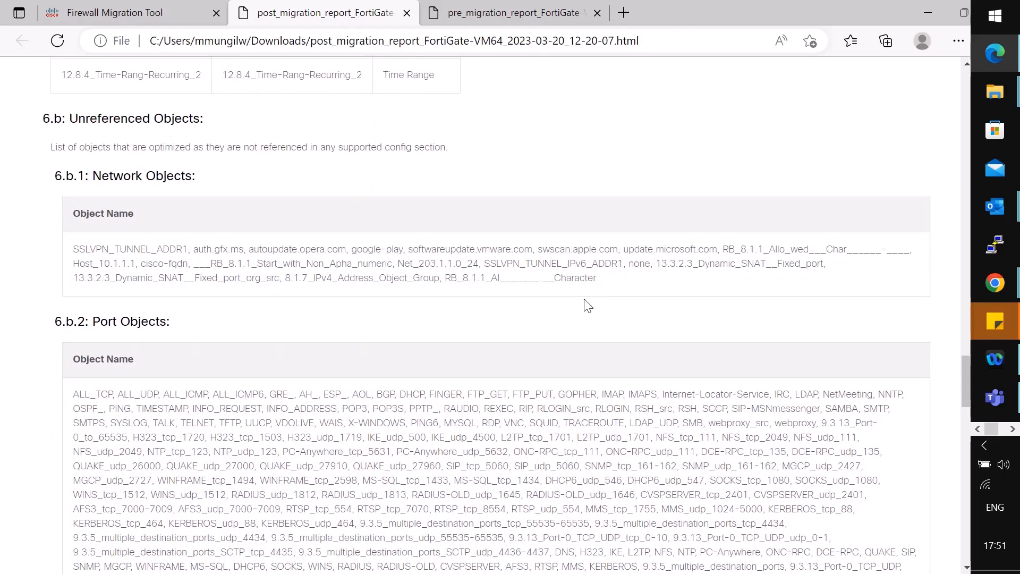